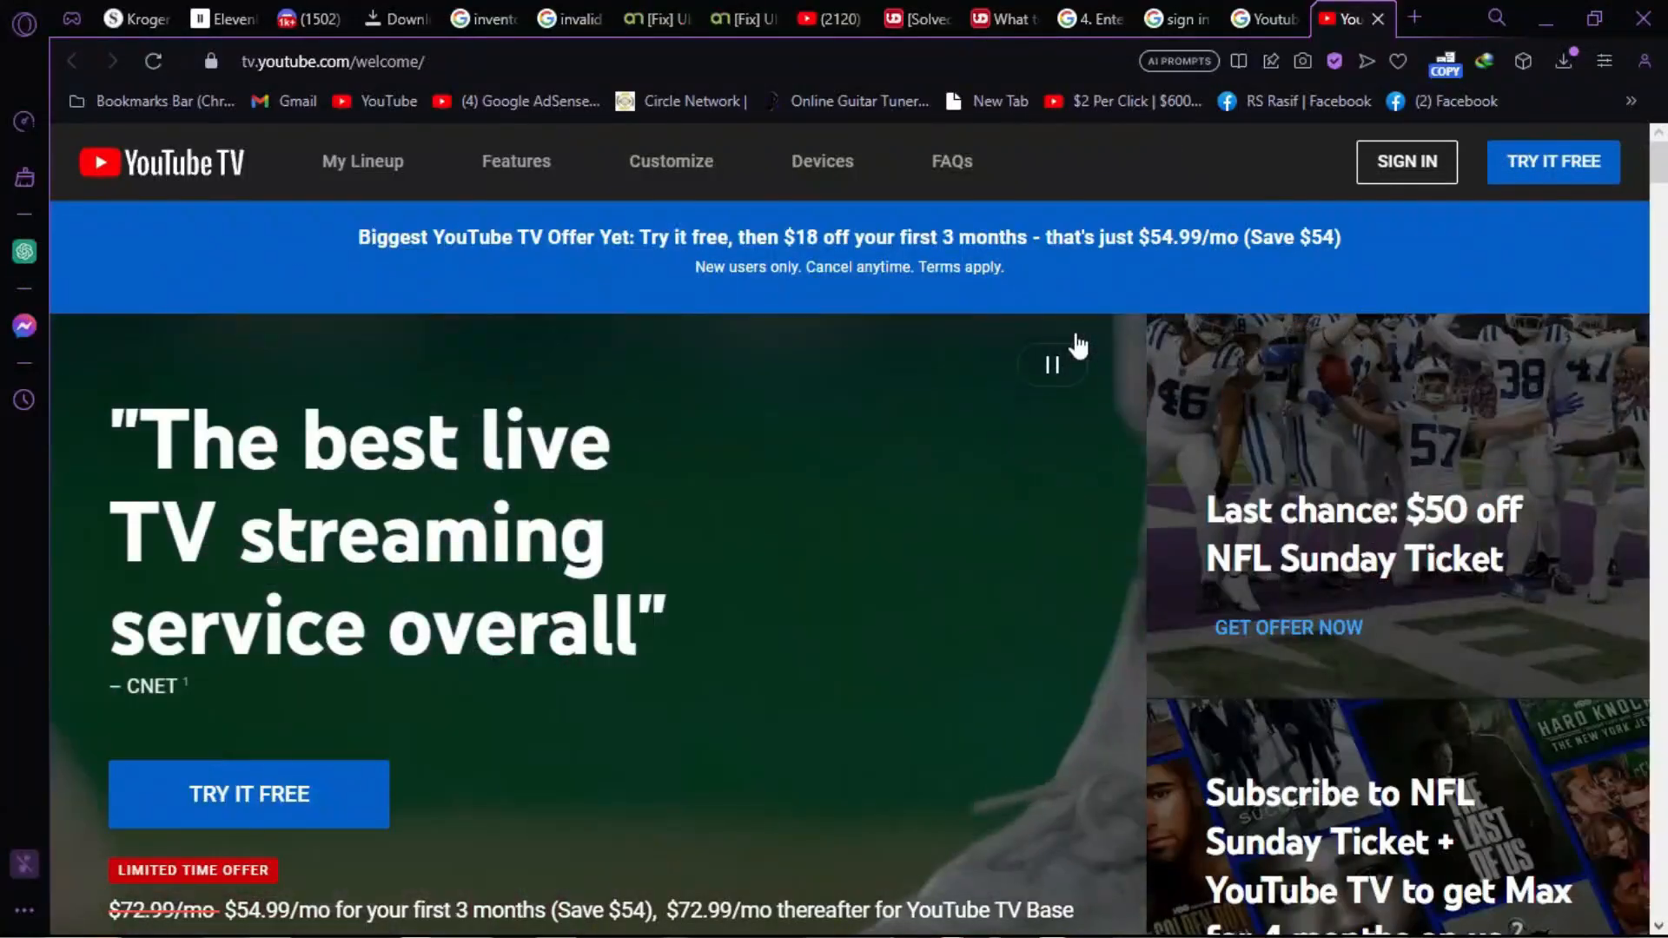
# Step: Jump to the family sharing Features section and browse down to the help links
pyautogui.scroll(-3)
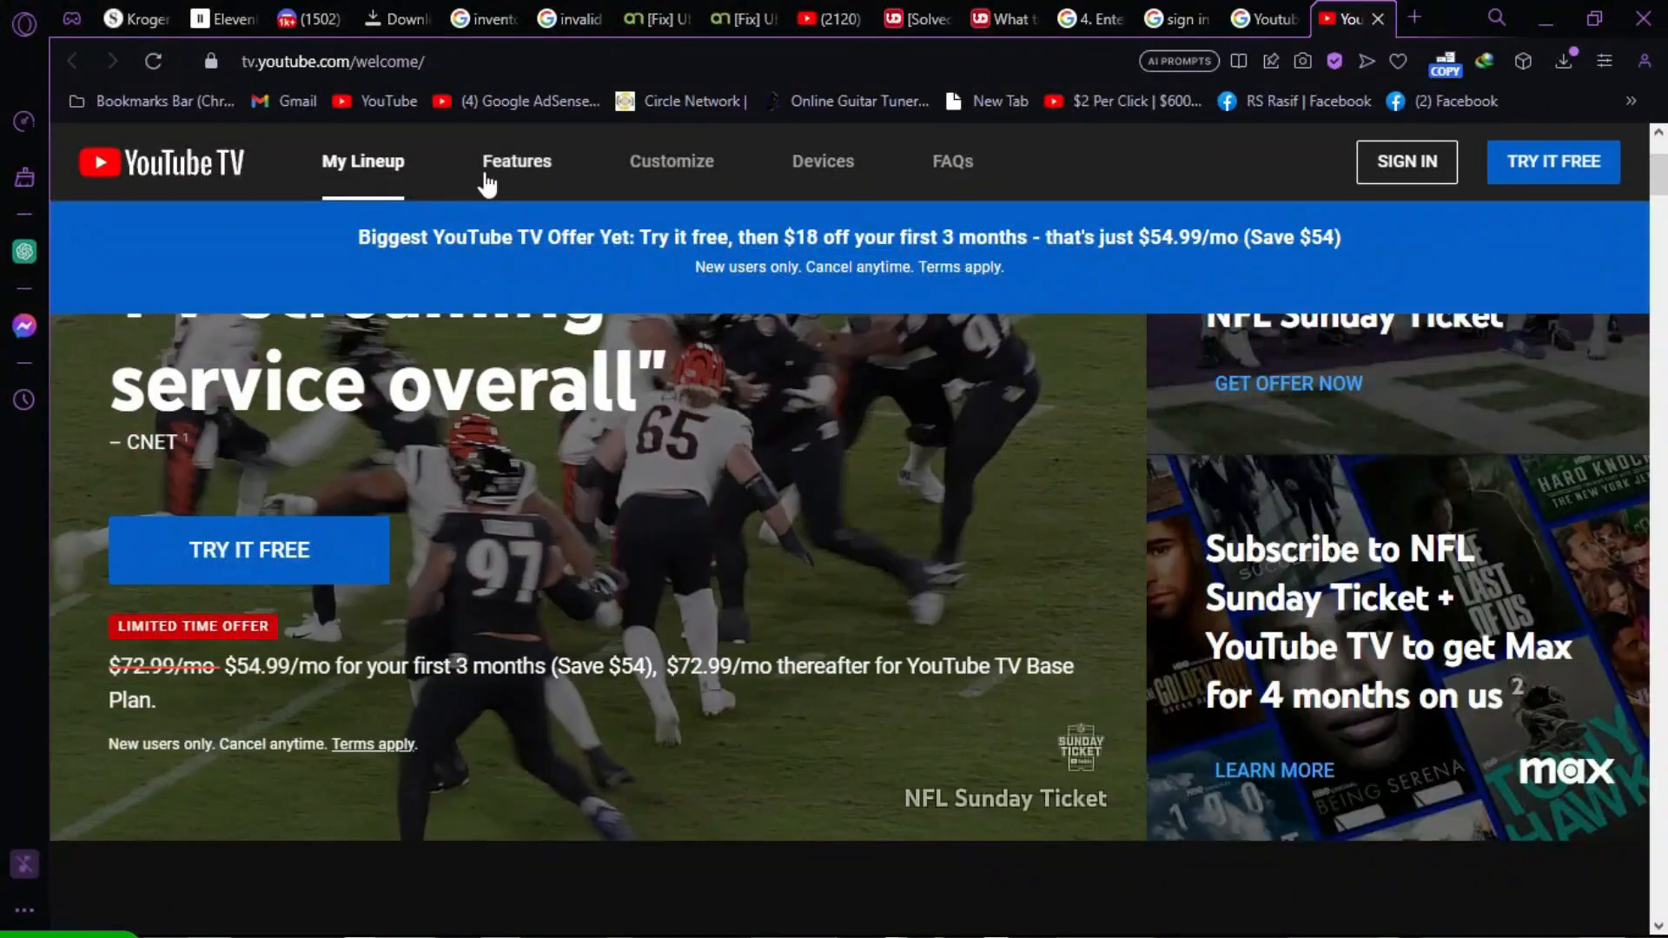
pyautogui.click(518, 160)
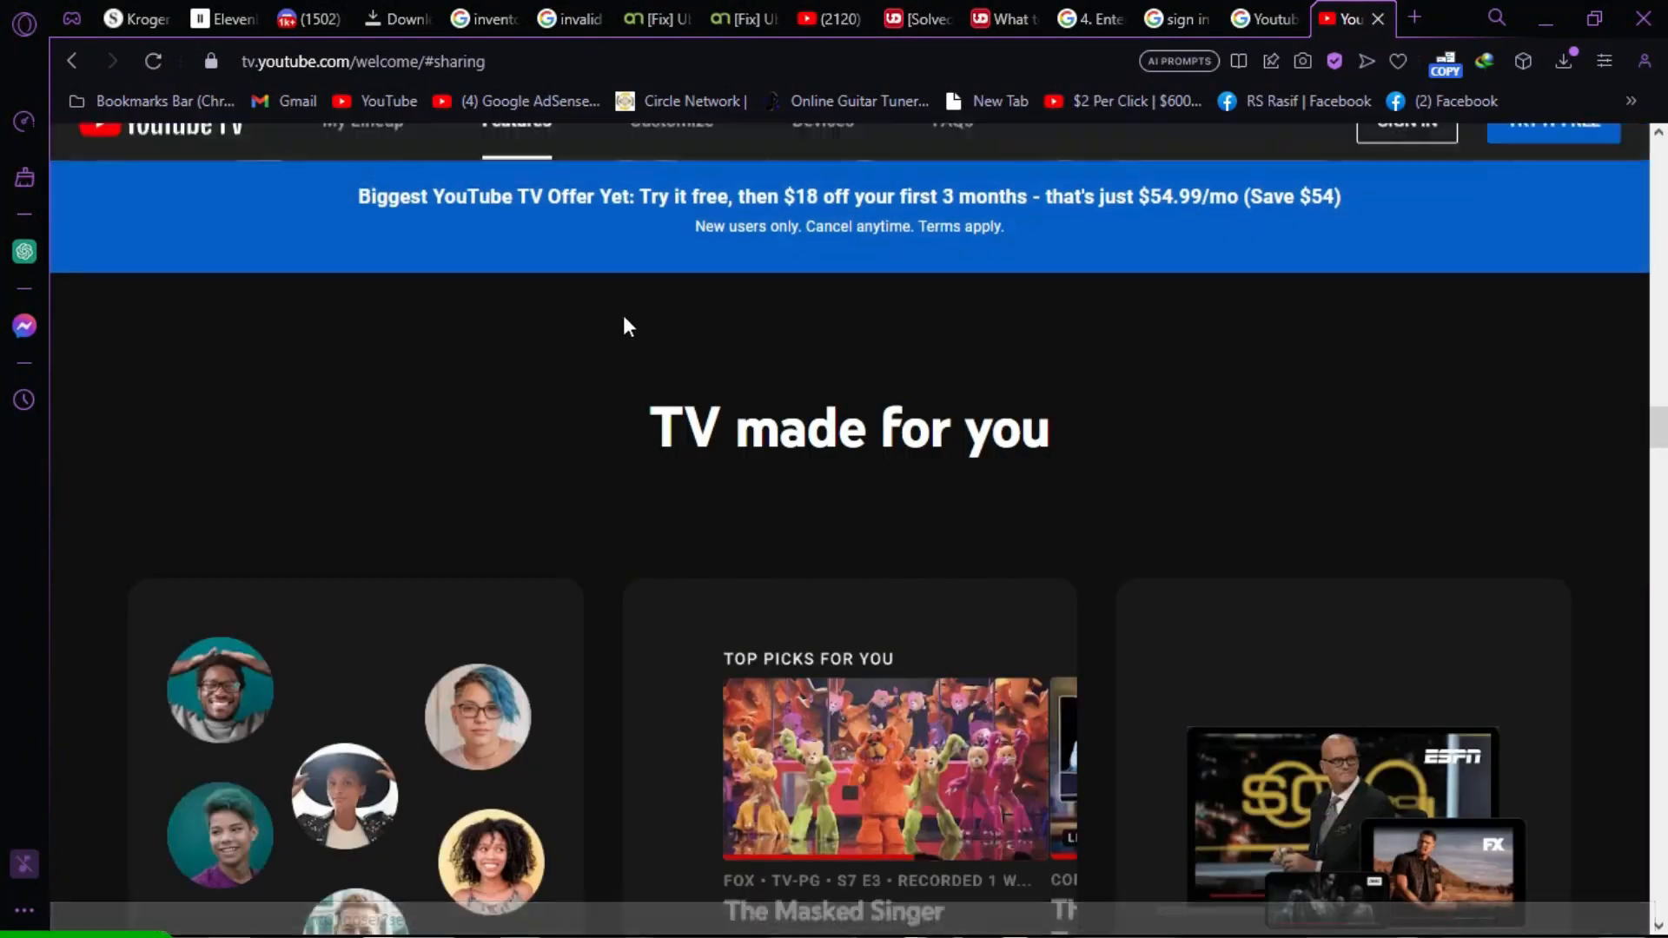
pyautogui.scroll(-3)
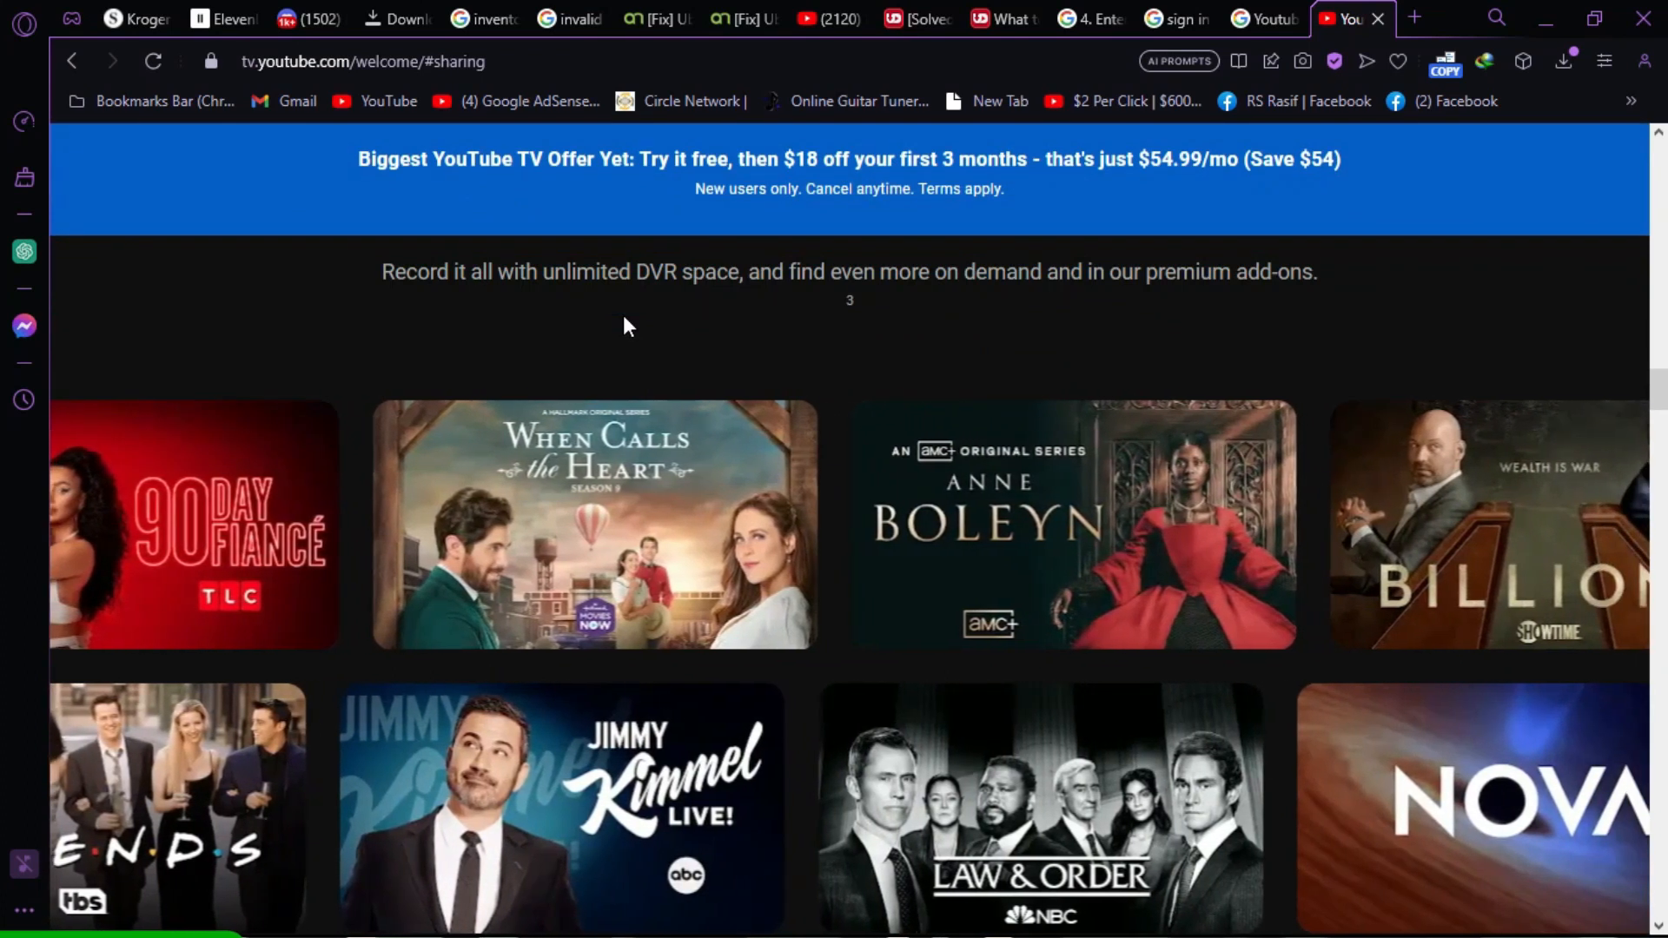
pyautogui.scroll(-3)
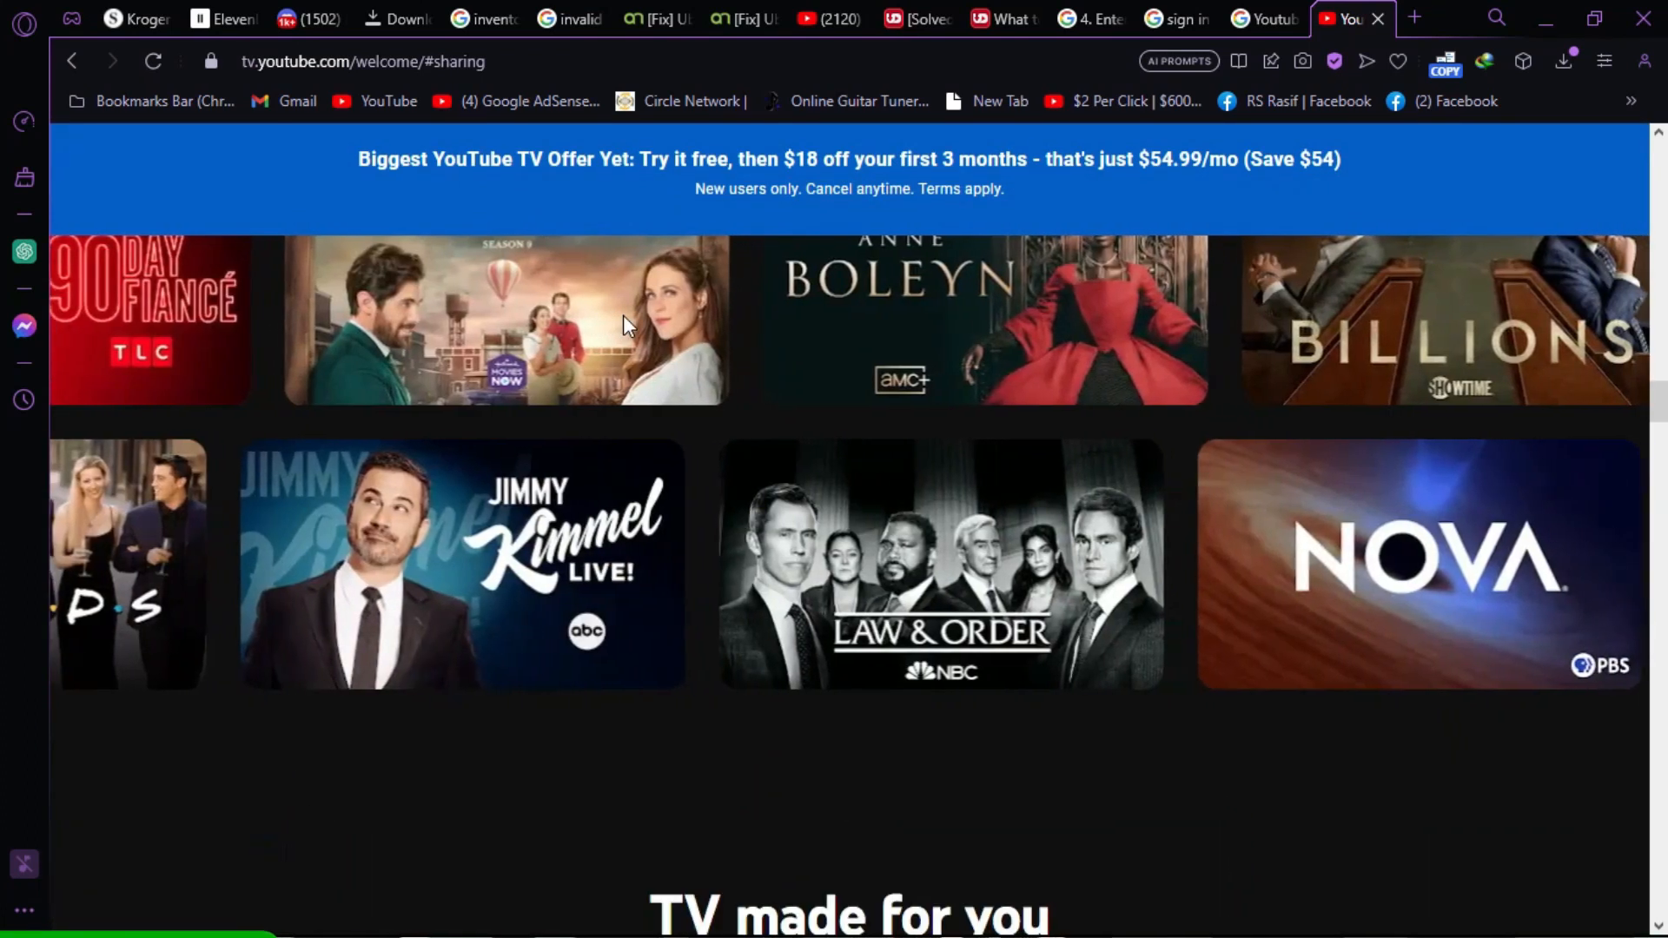
pyautogui.scroll(-3)
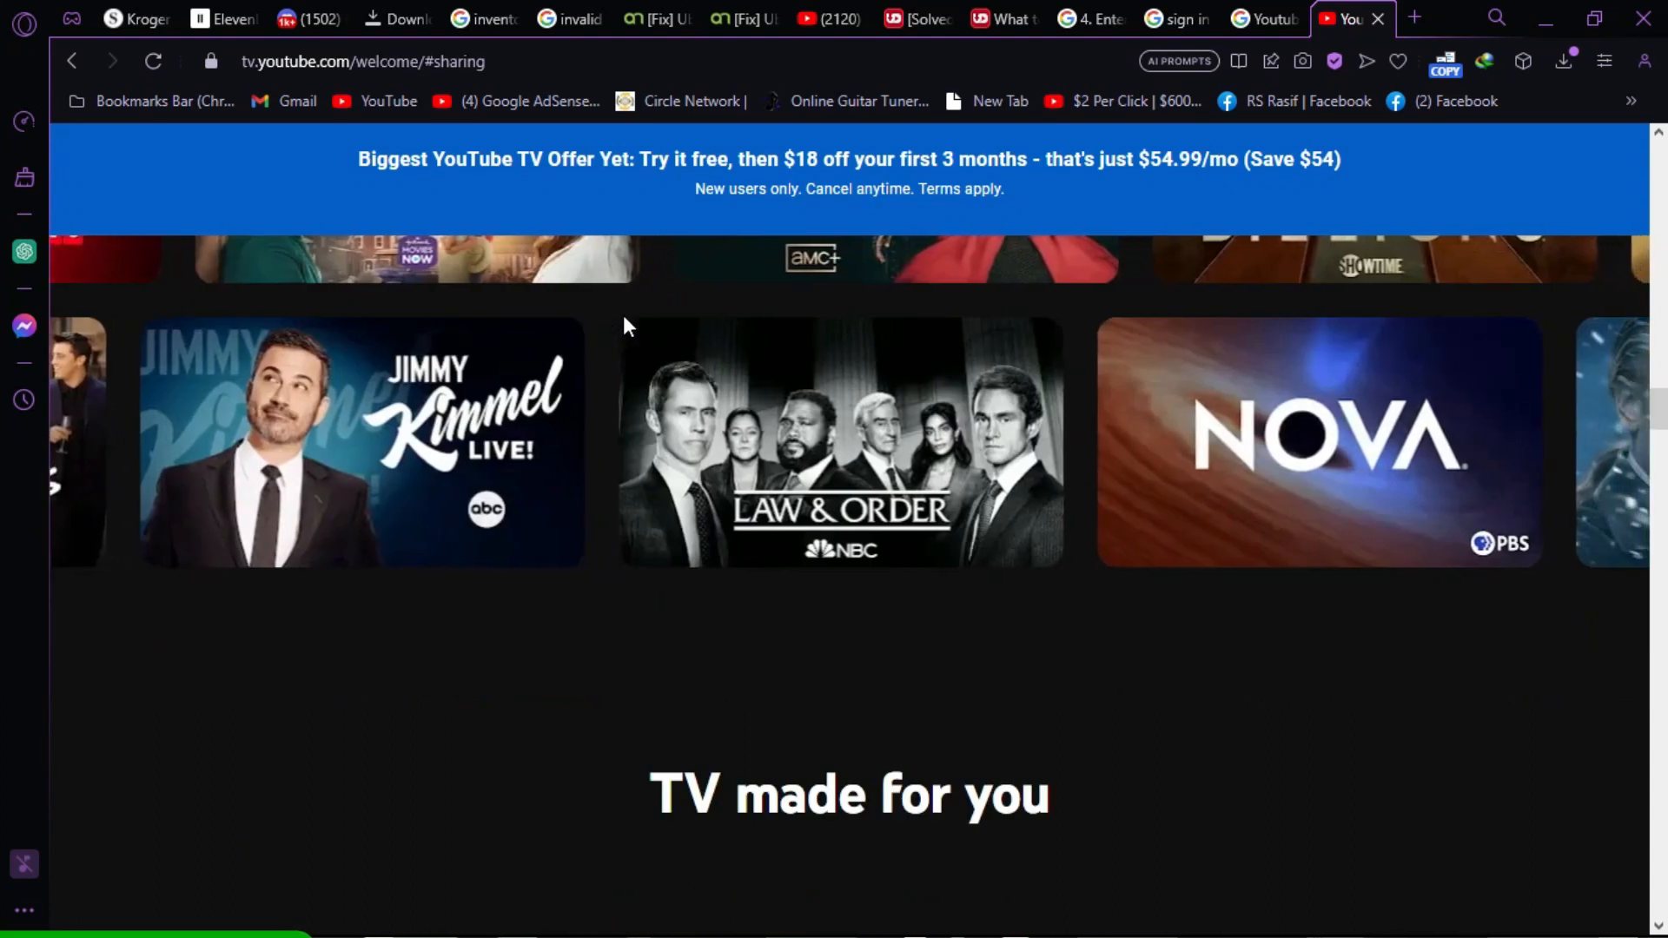
pyautogui.scroll(-3)
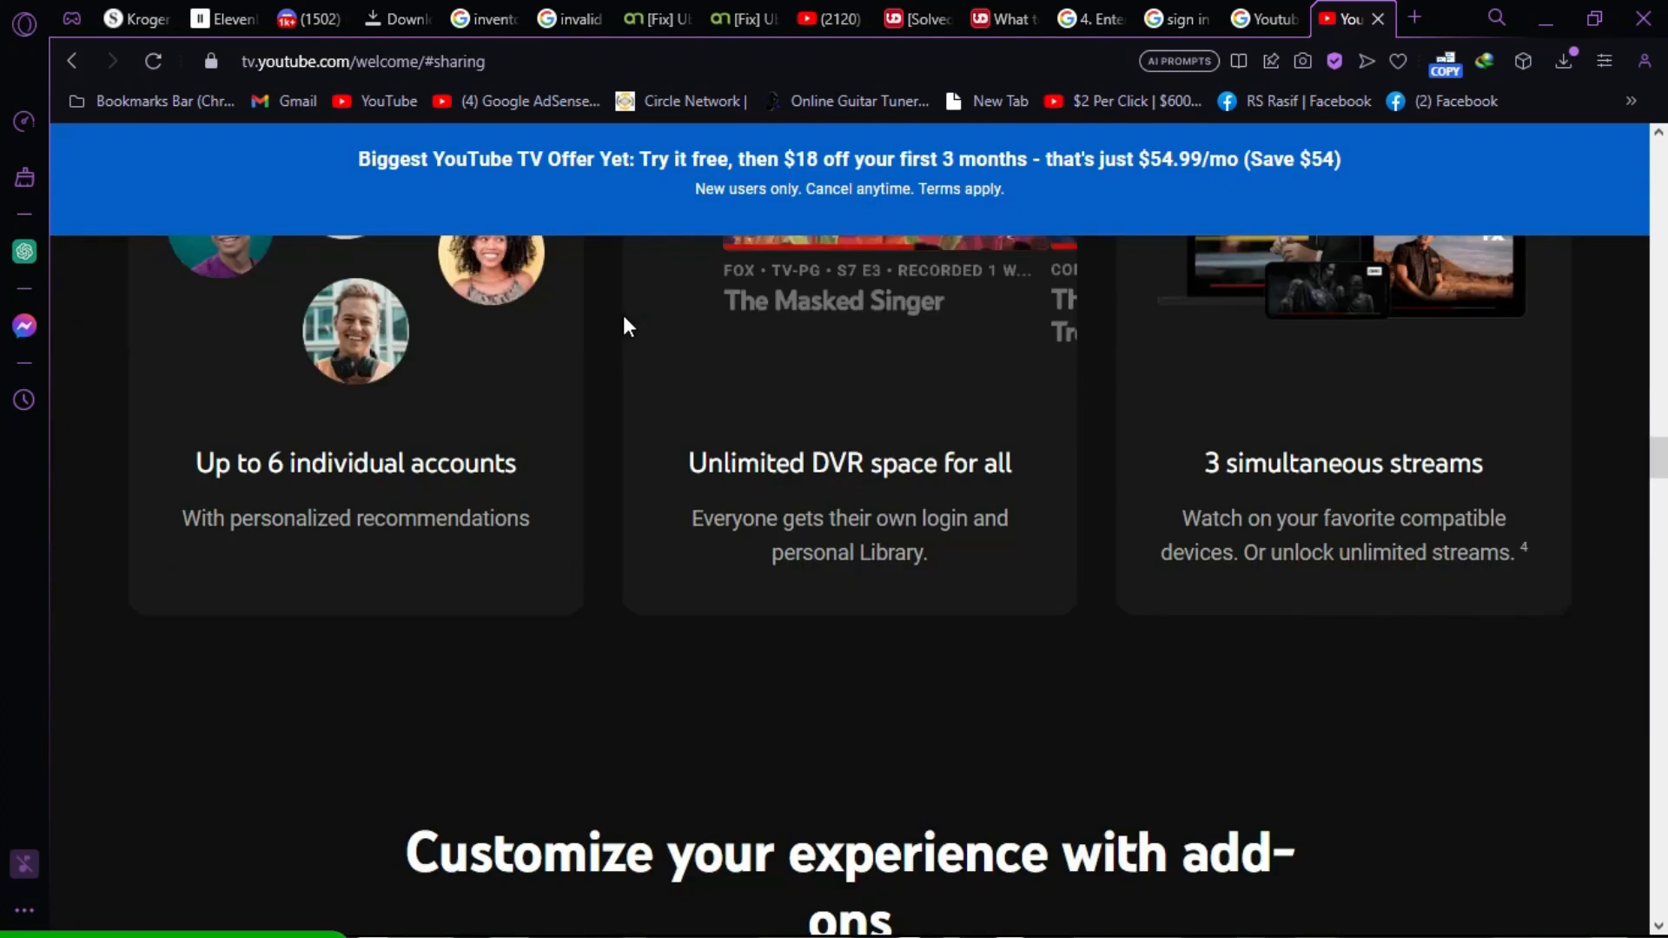
pyautogui.scroll(-3)
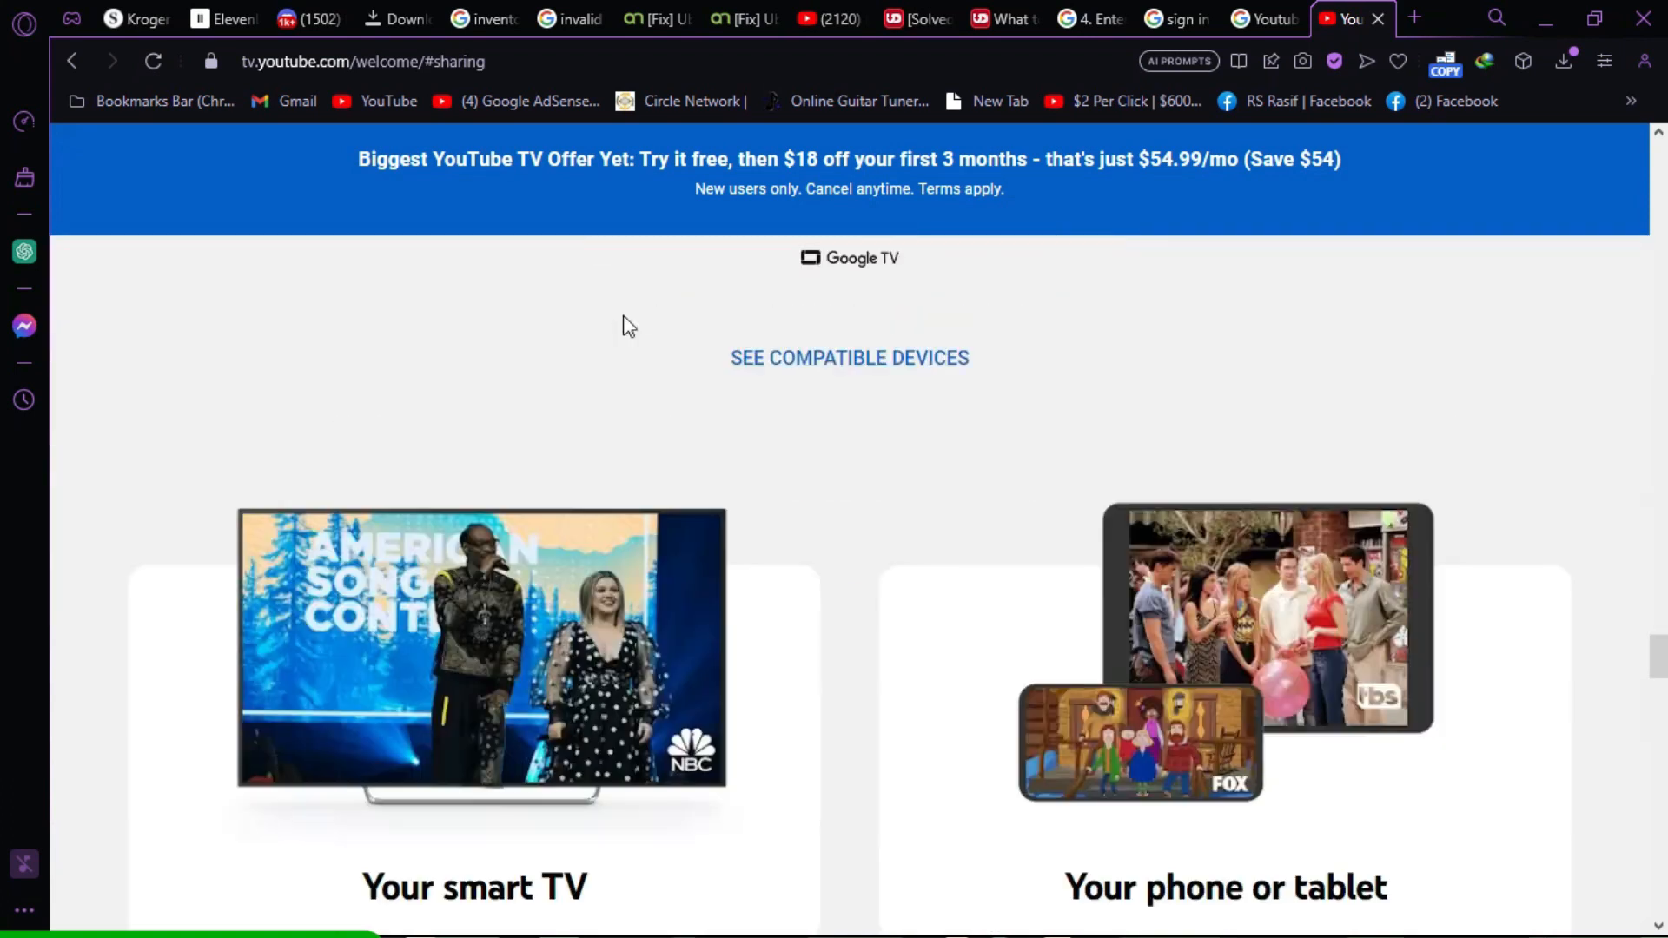
pyautogui.scroll(-3)
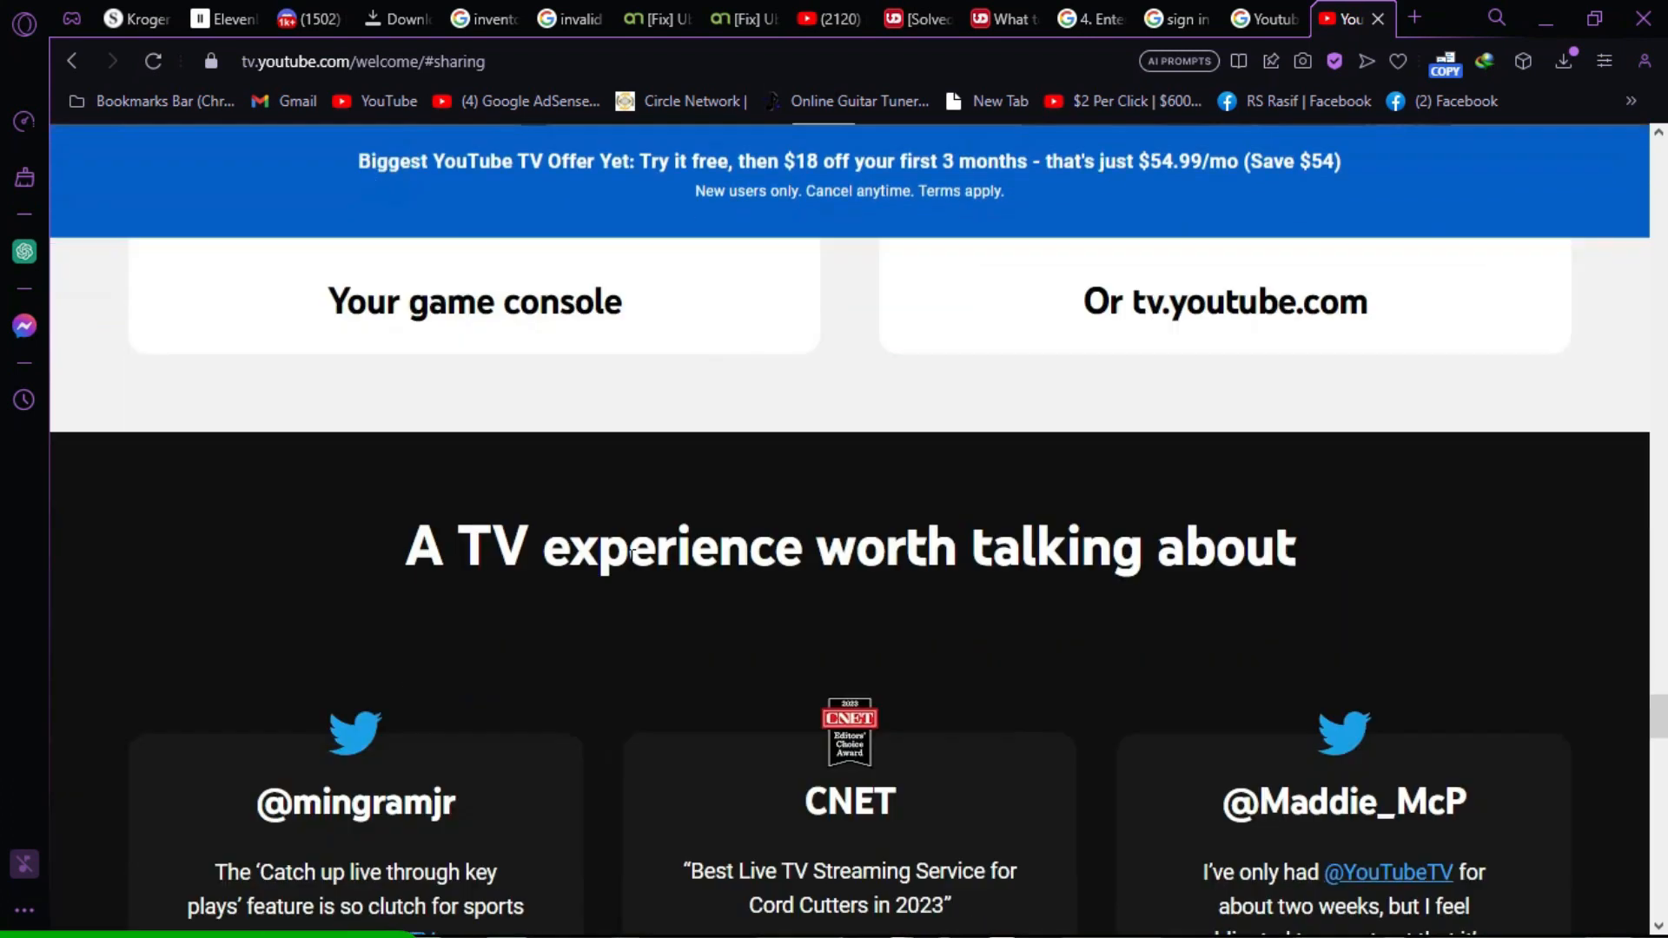
# Step: Scroll back up to the supported-devices section of the welcome page
pyautogui.scroll(3)
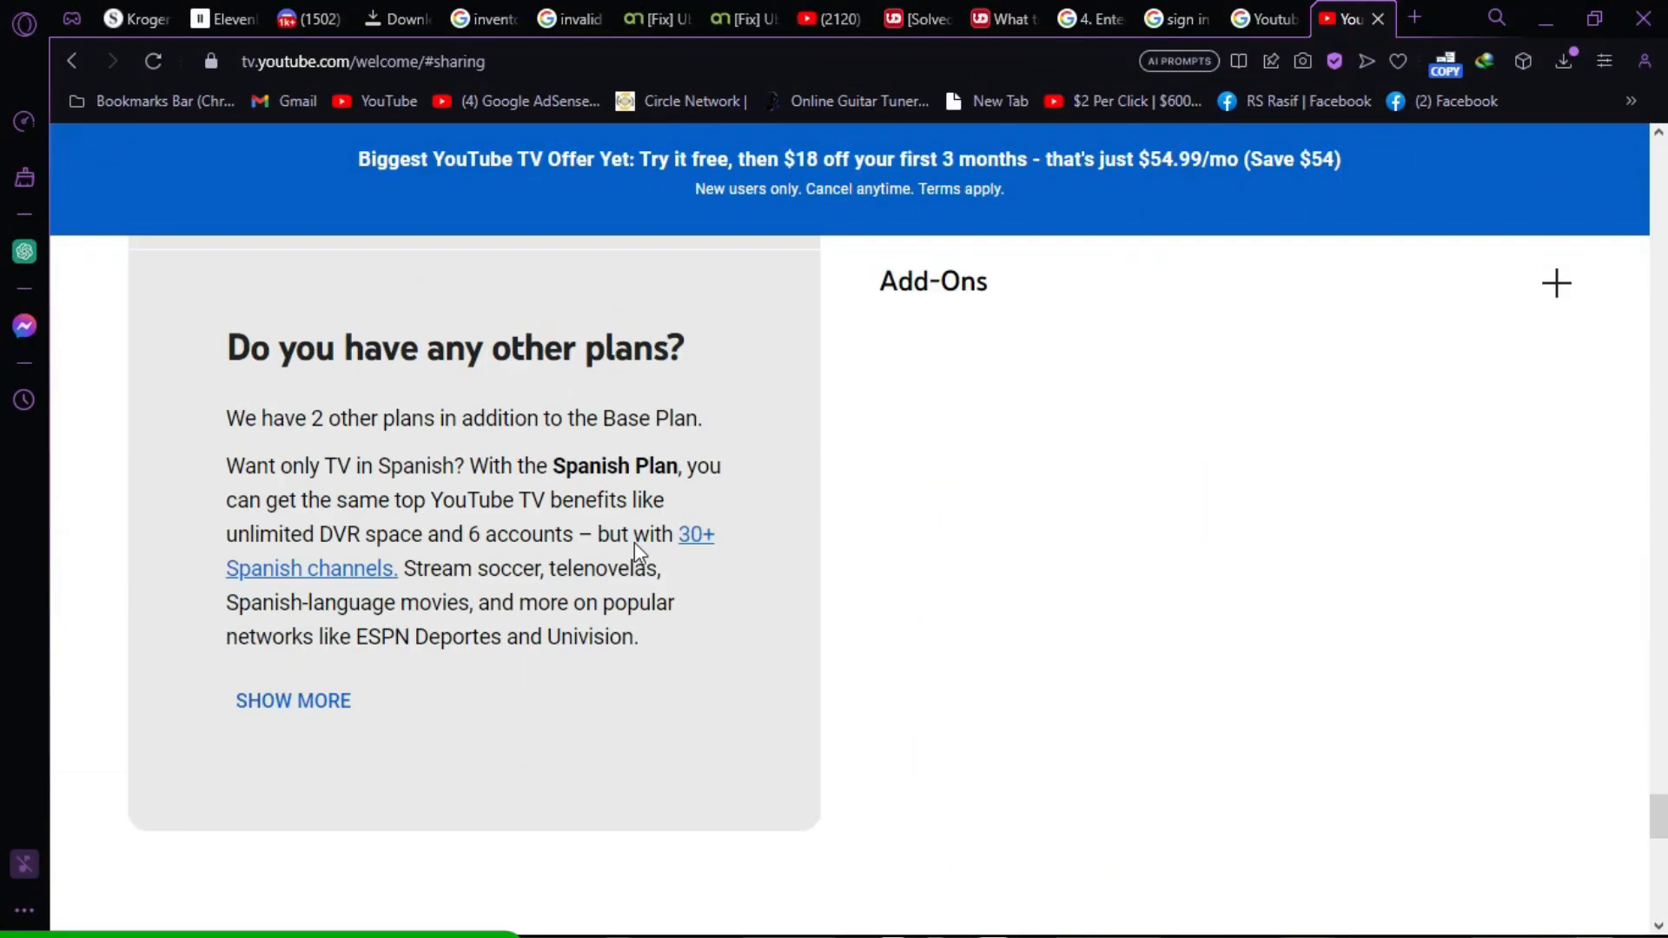
pyautogui.scroll(-3)
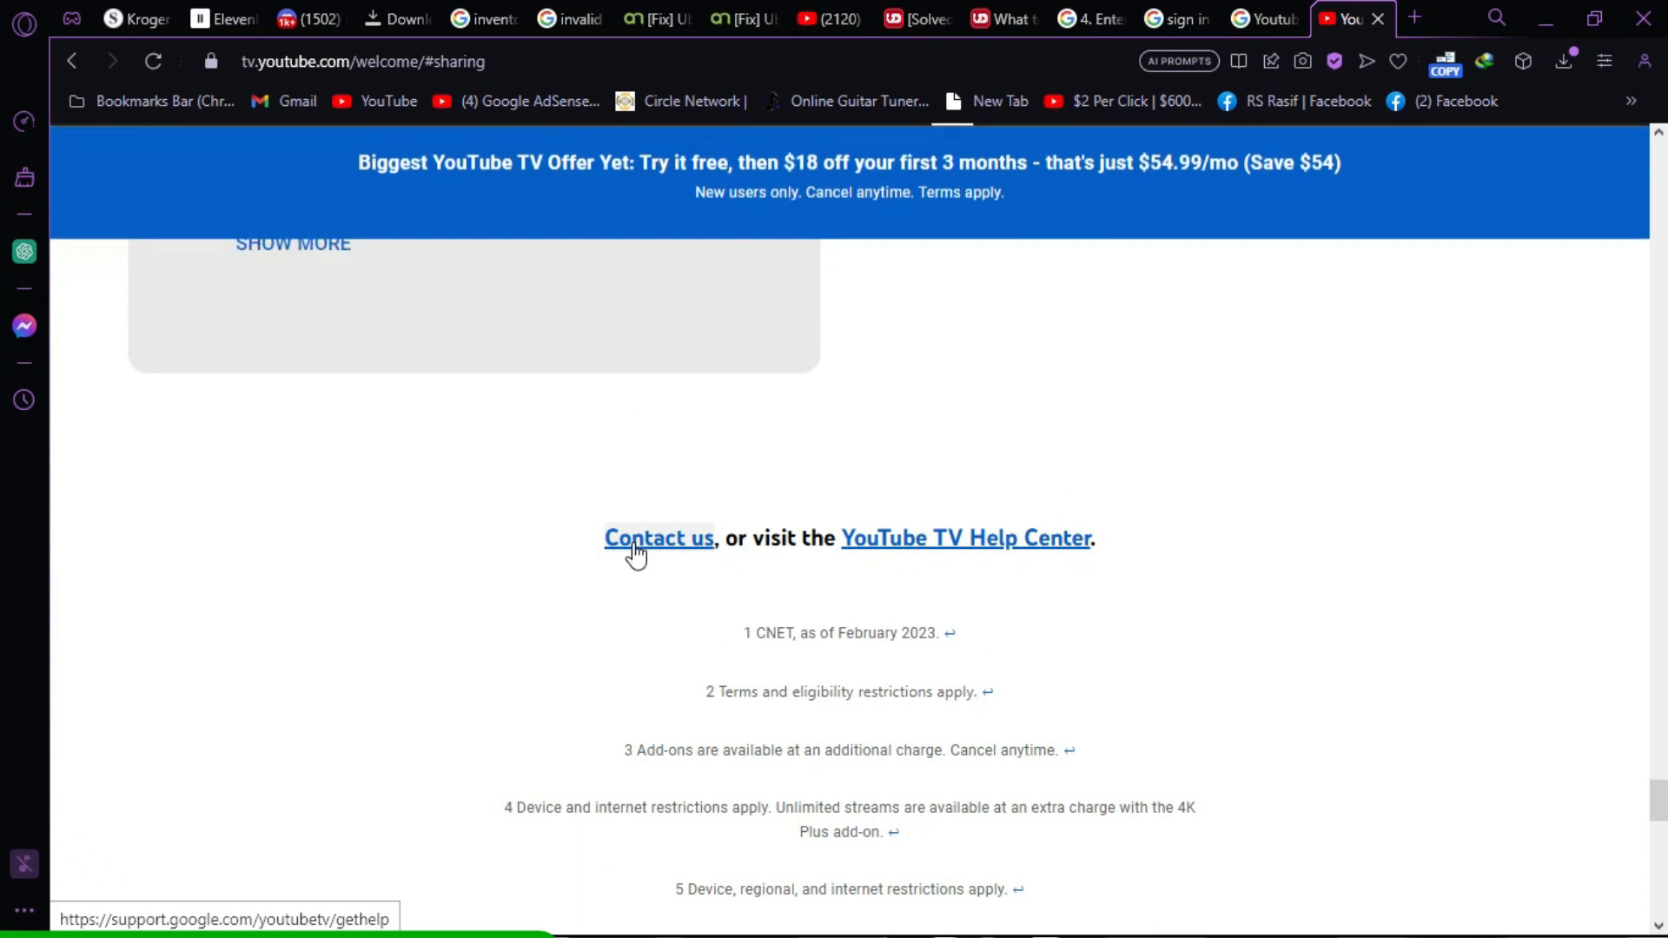
pyautogui.scroll(3)
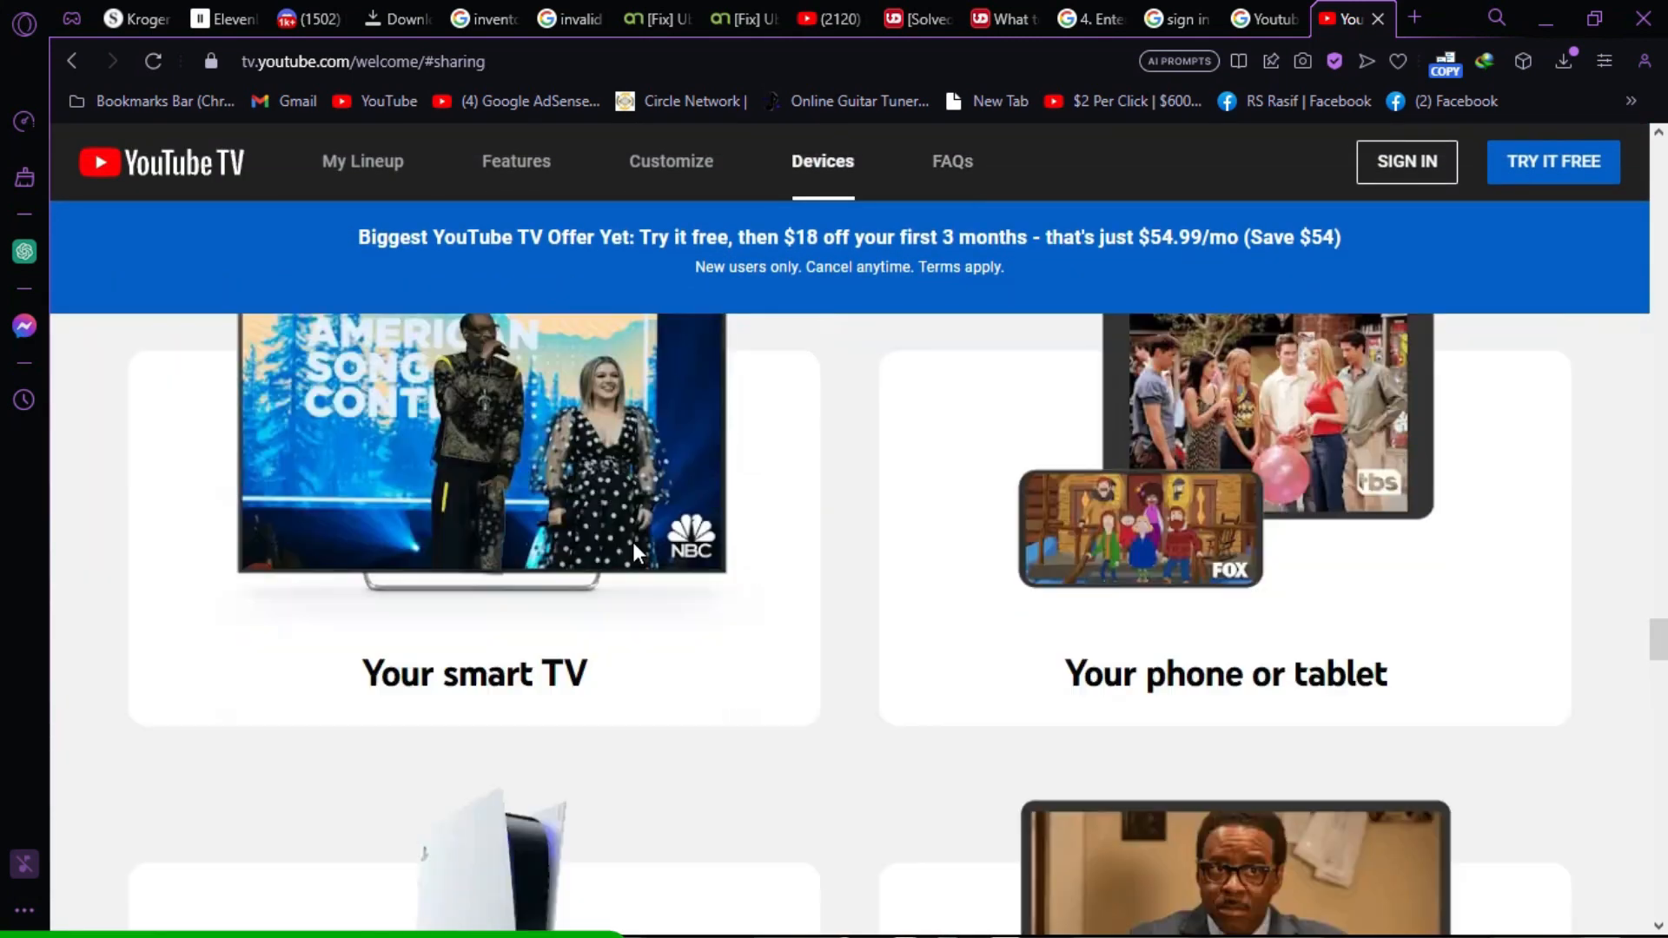
pyautogui.scroll(-3)
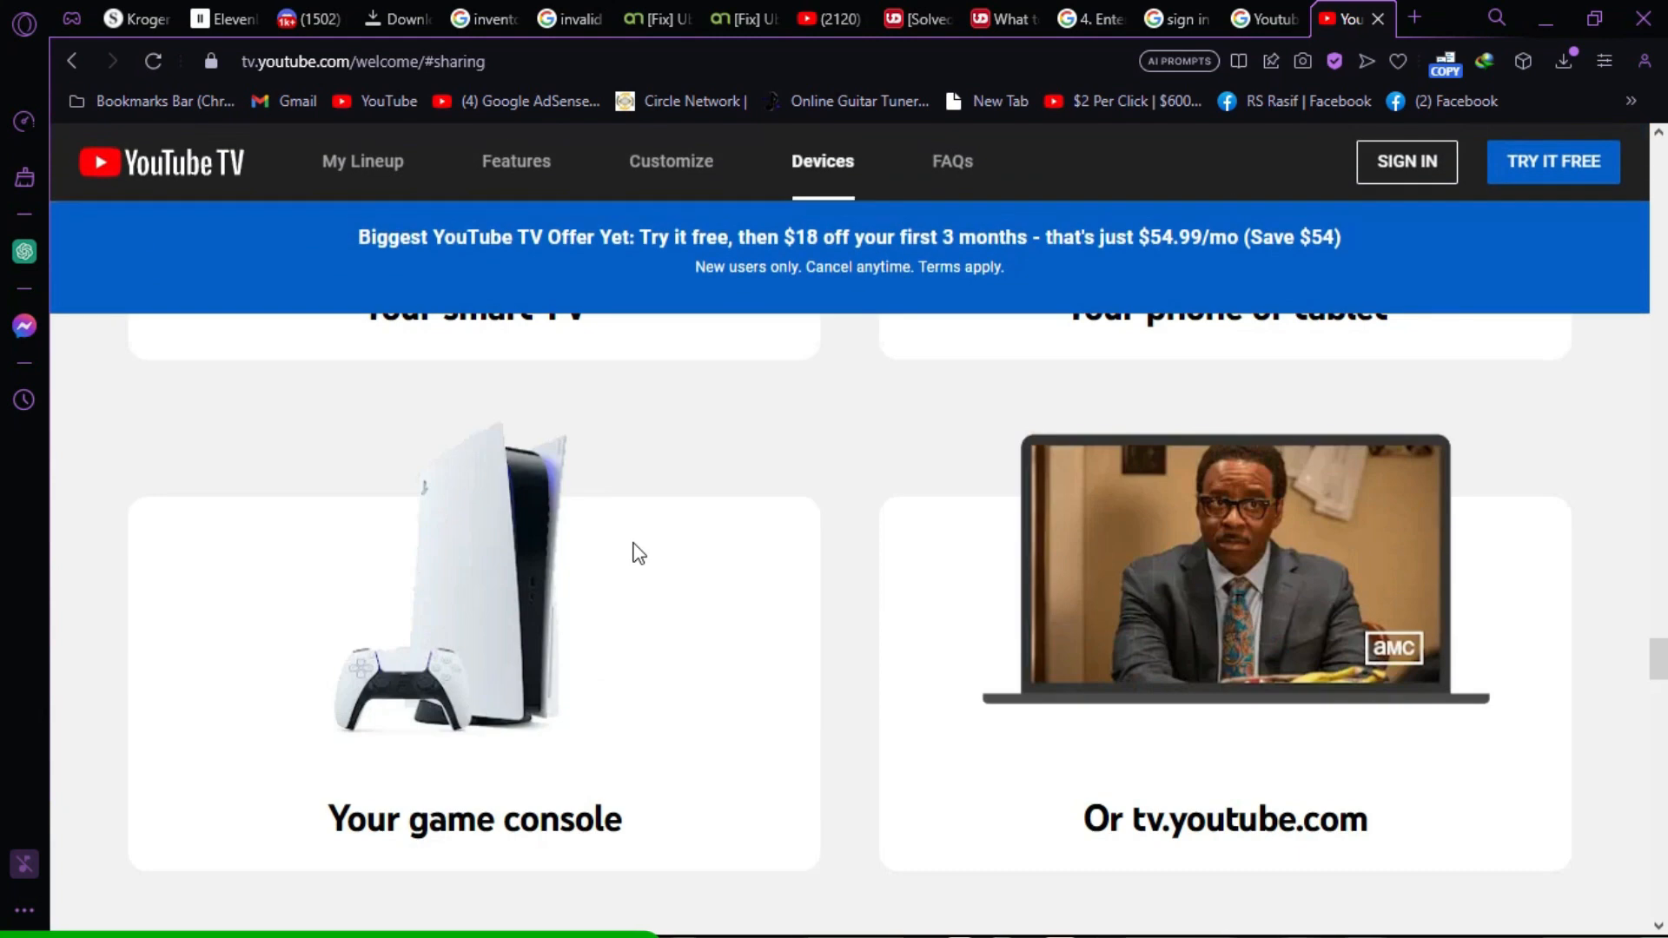
pyautogui.scroll(3)
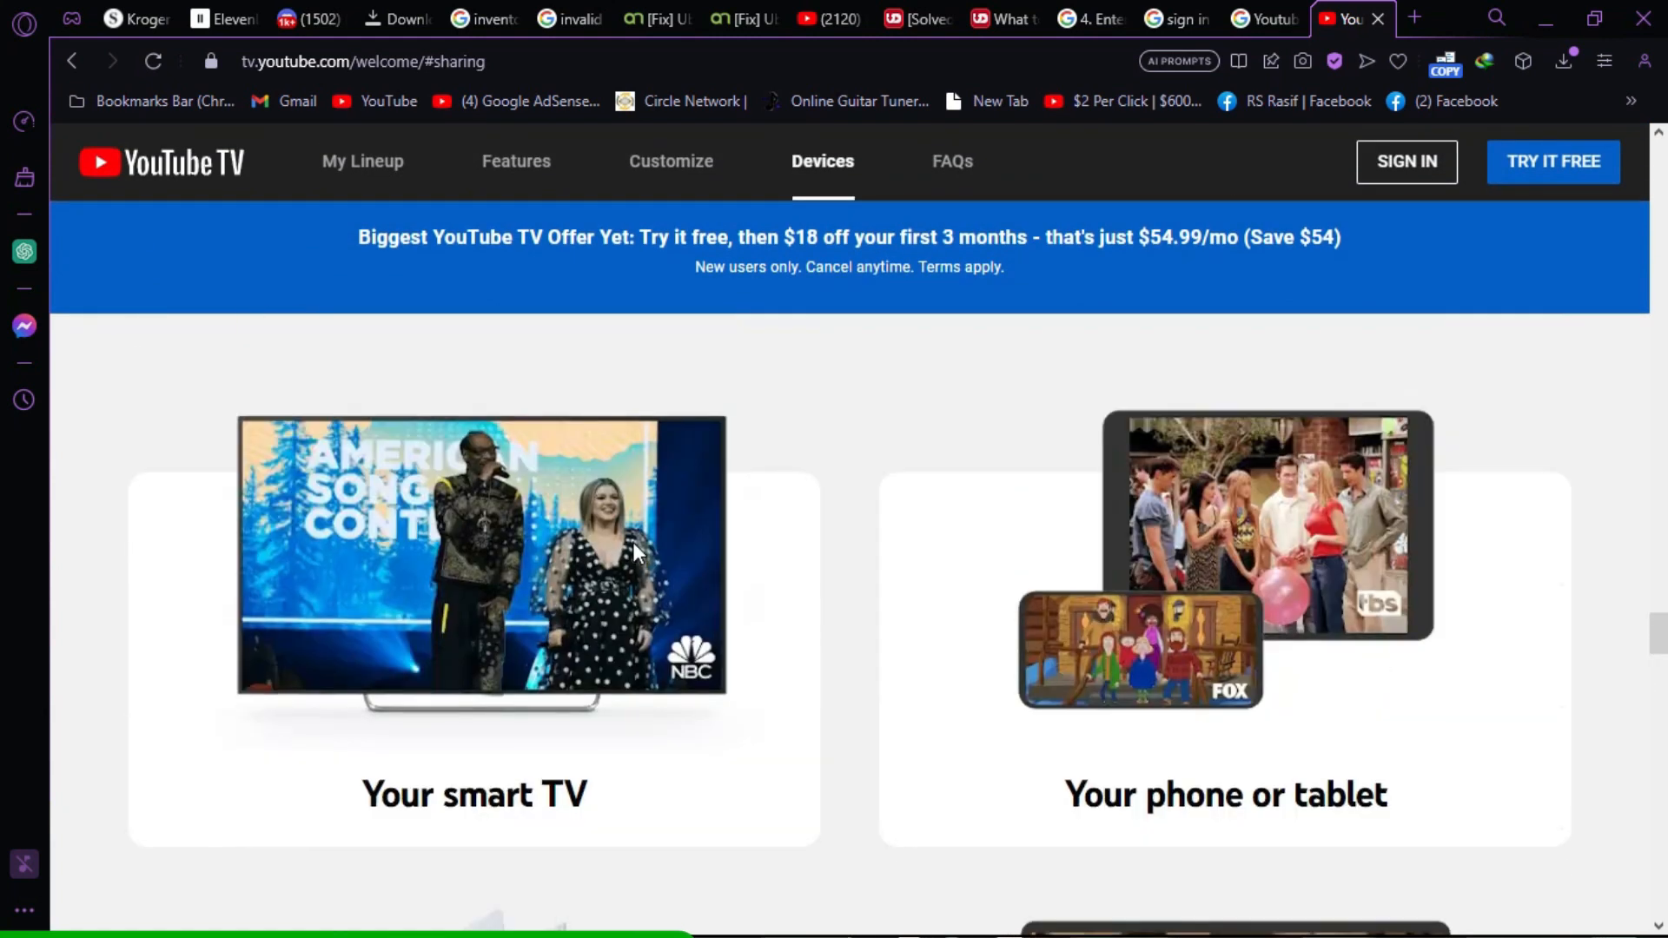
pyautogui.scroll(-3)
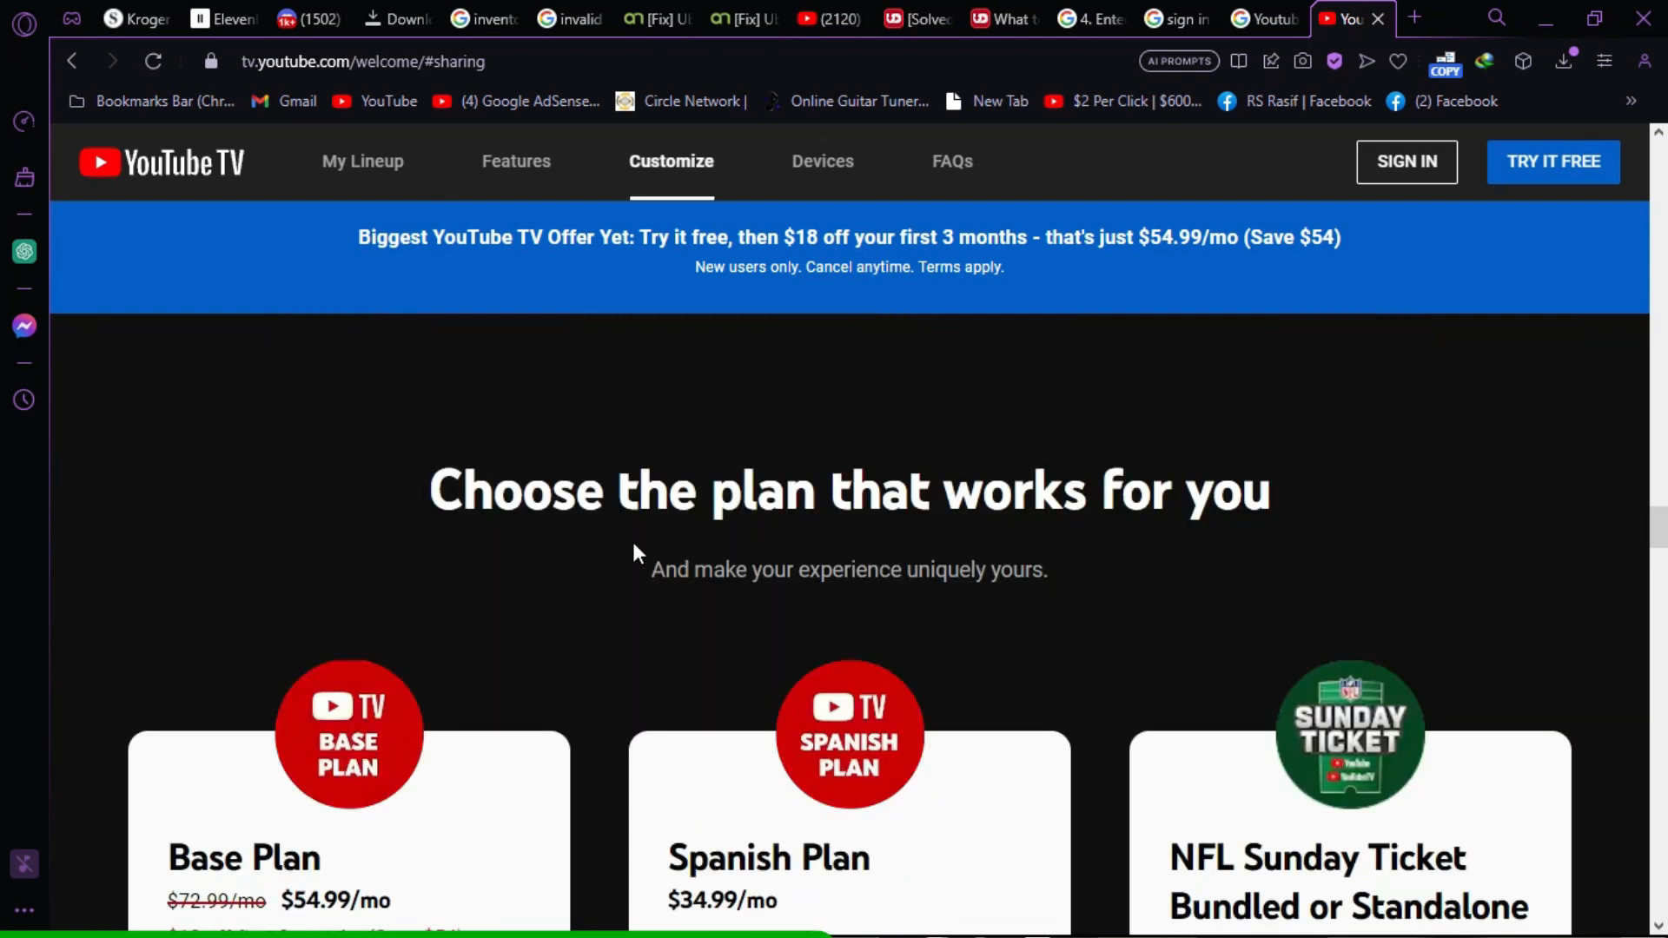
pyautogui.click(516, 162)
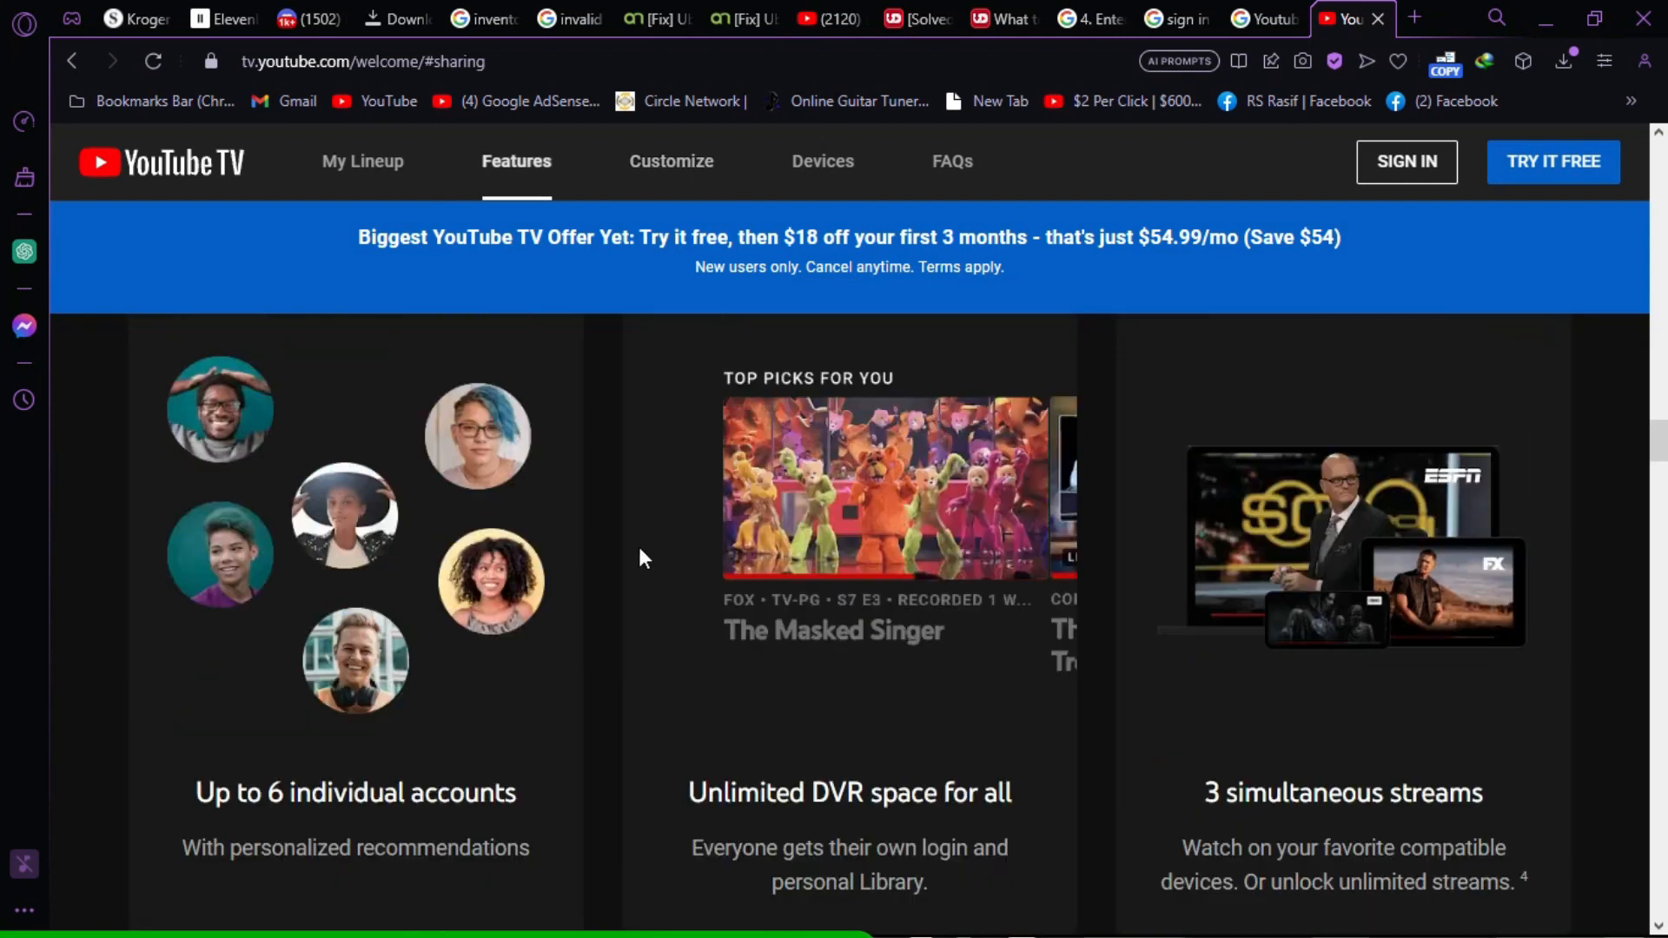
pyautogui.scroll(-3)
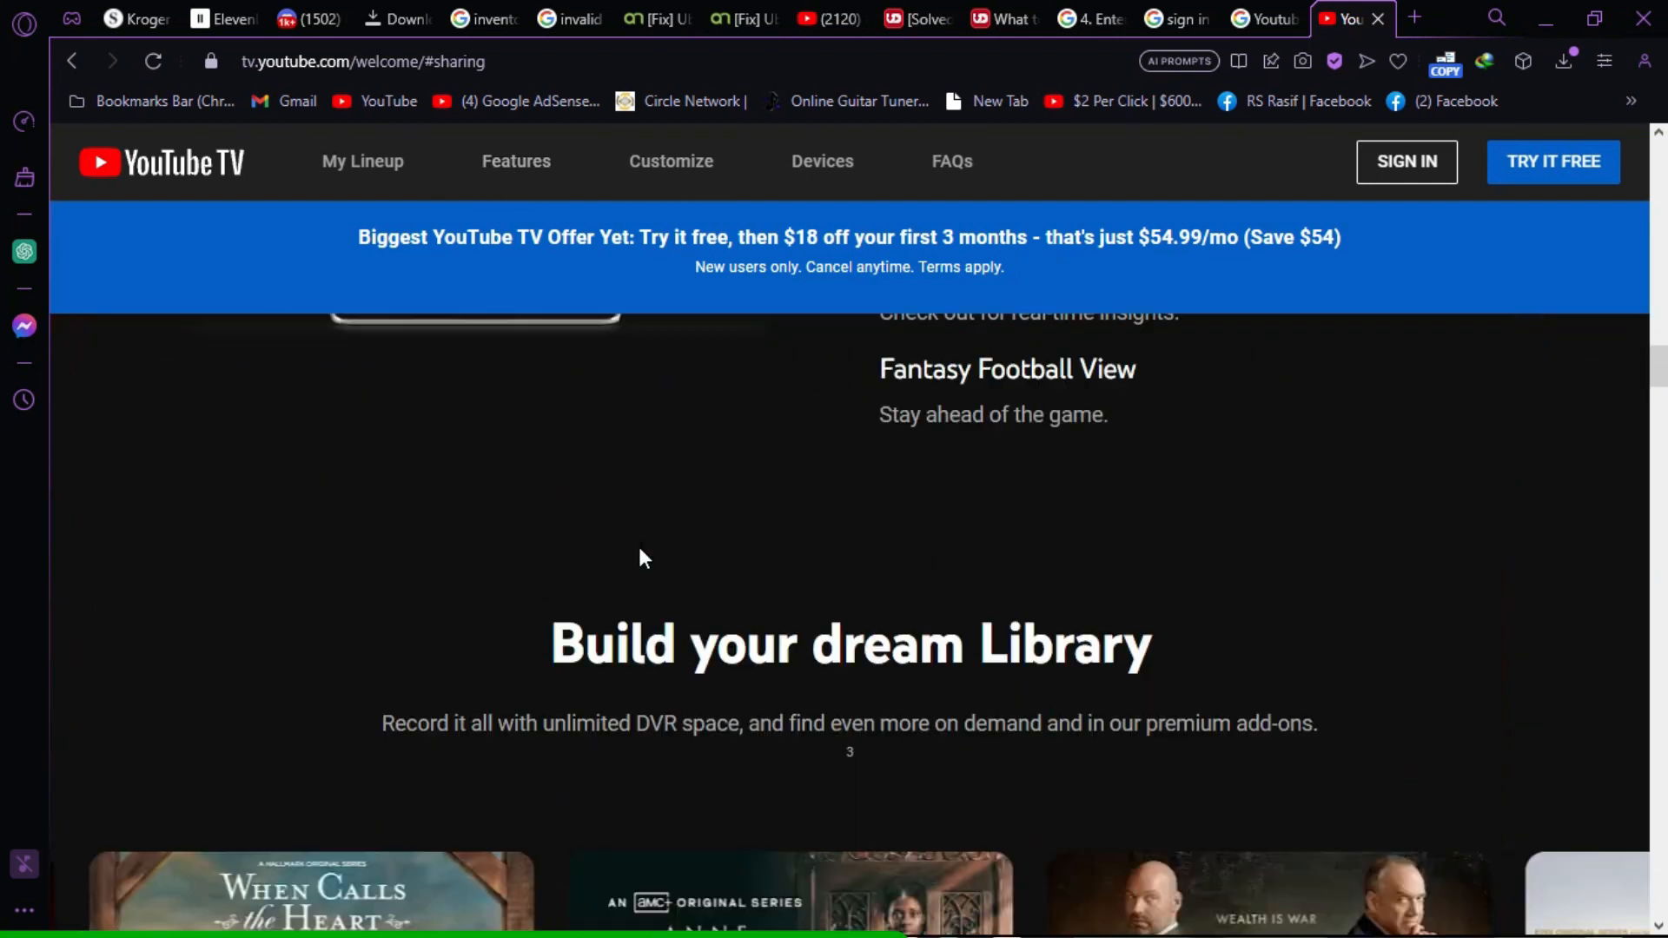
pyautogui.scroll(3)
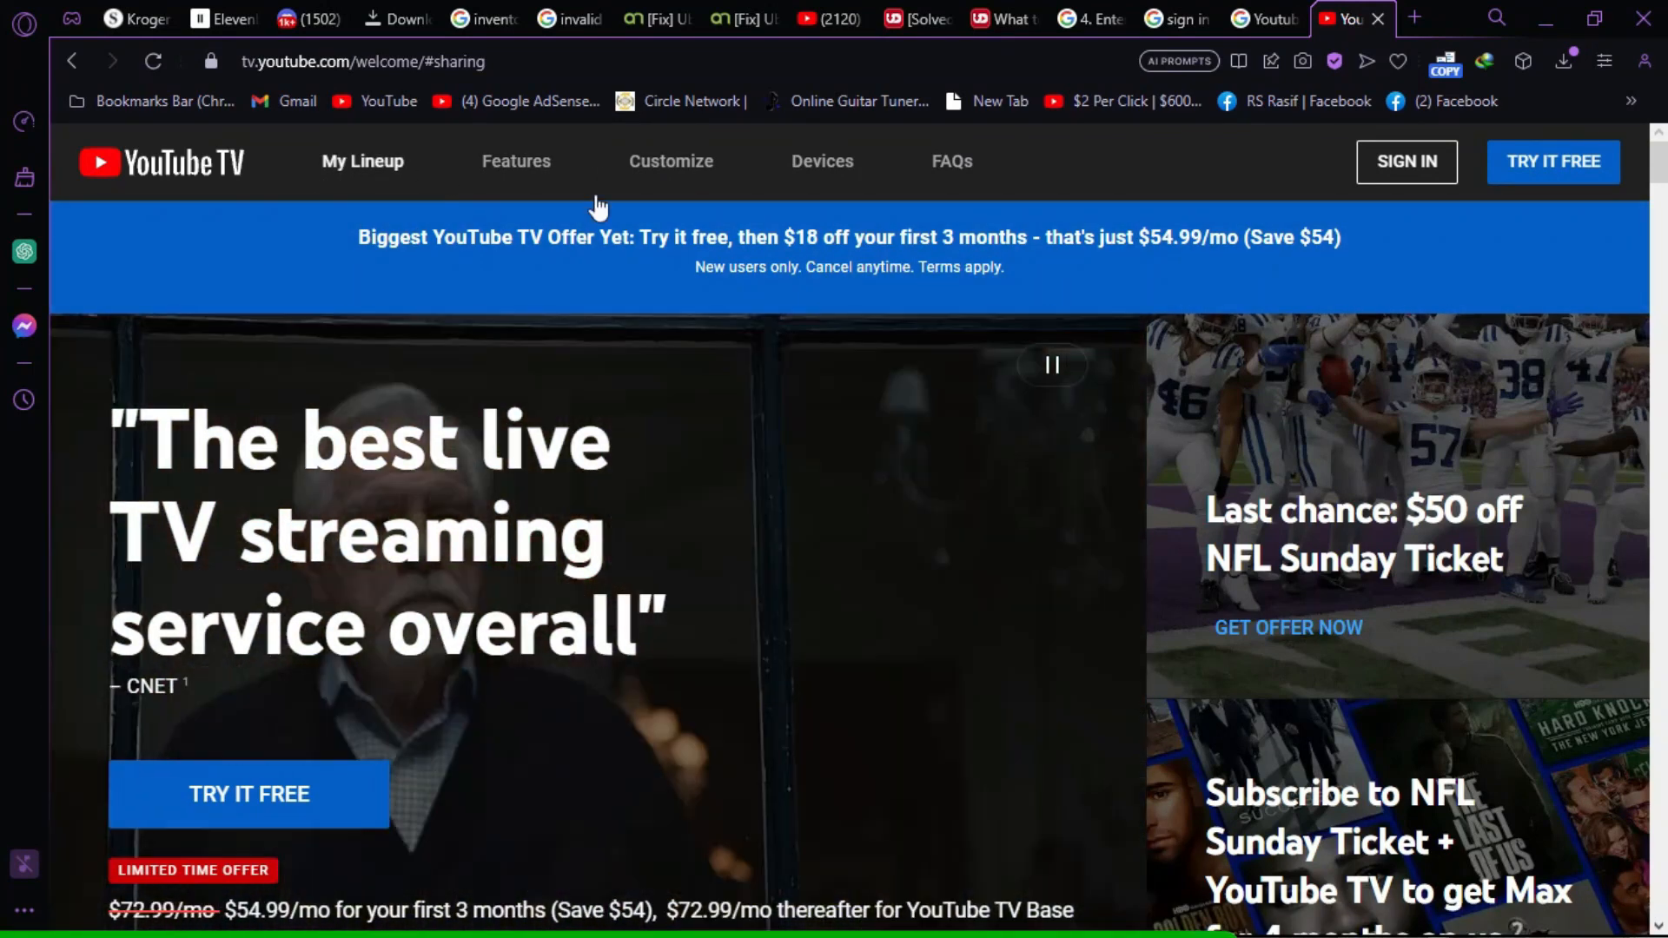
pyautogui.click(671, 160)
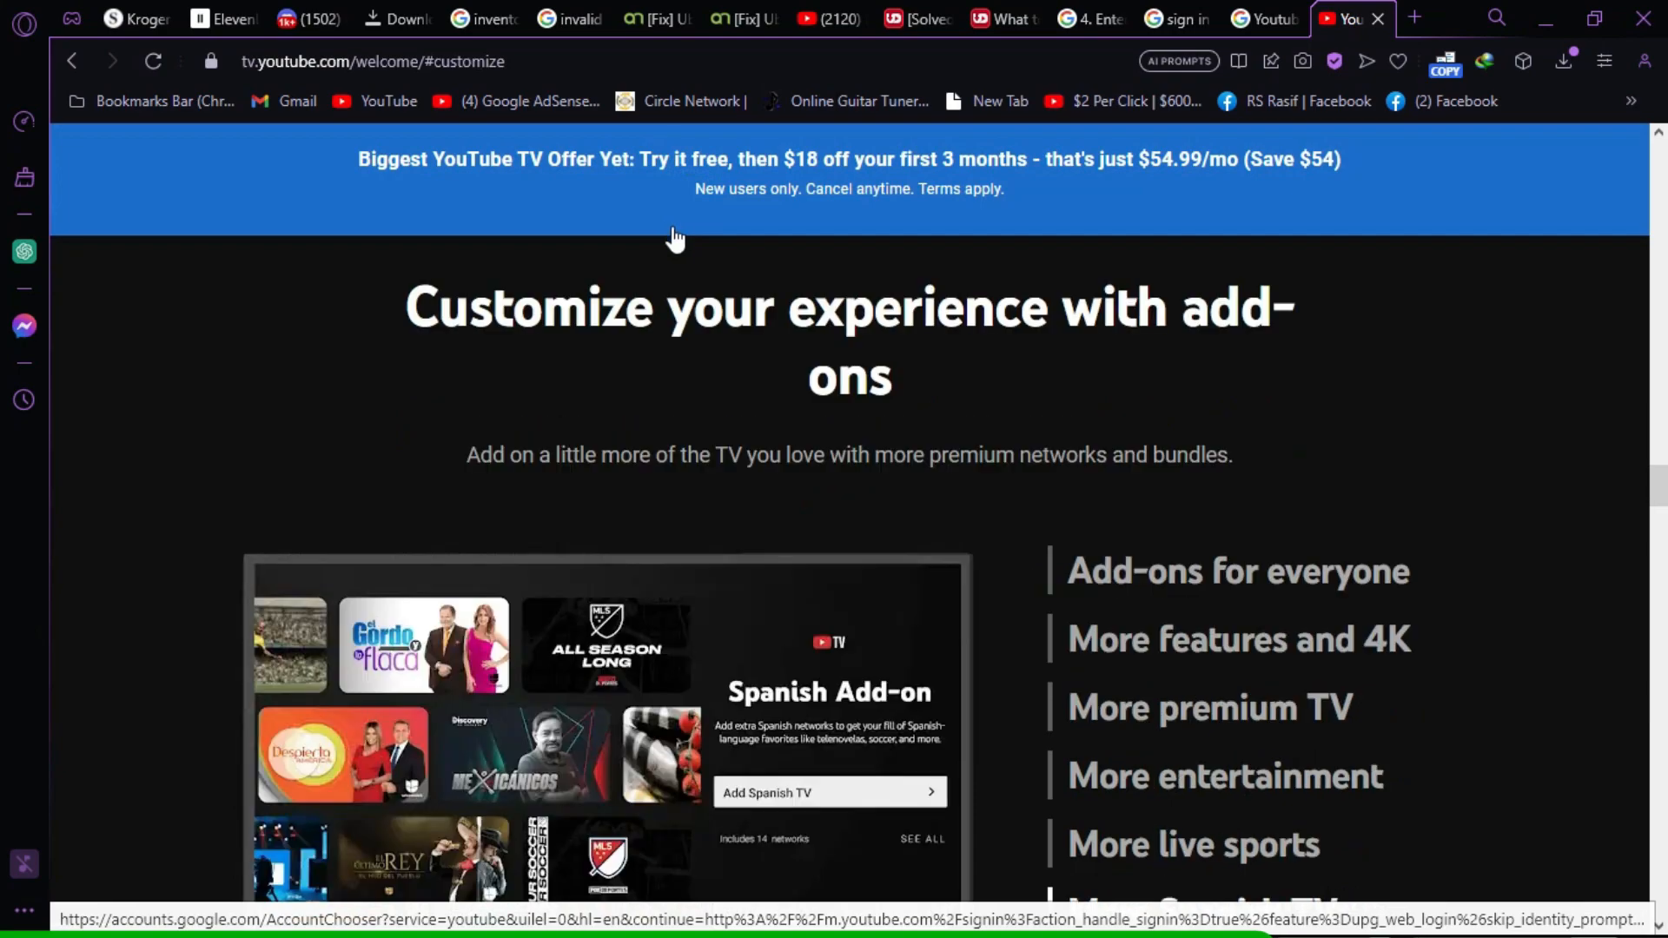
pyautogui.click(820, 125)
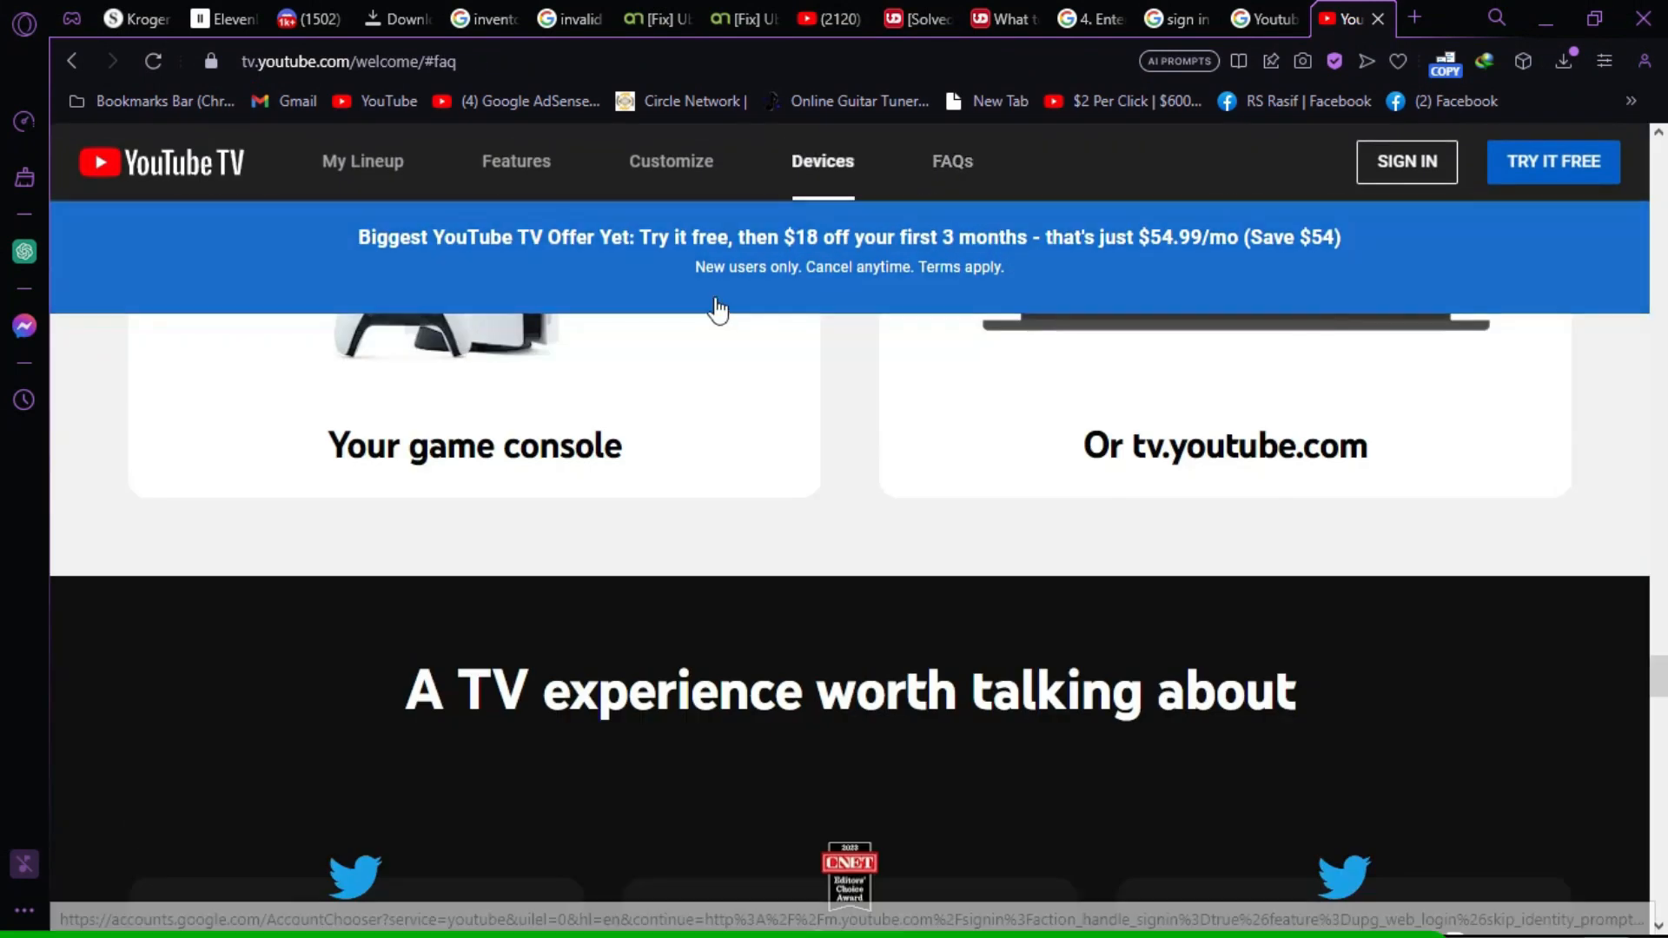
pyautogui.click(361, 160)
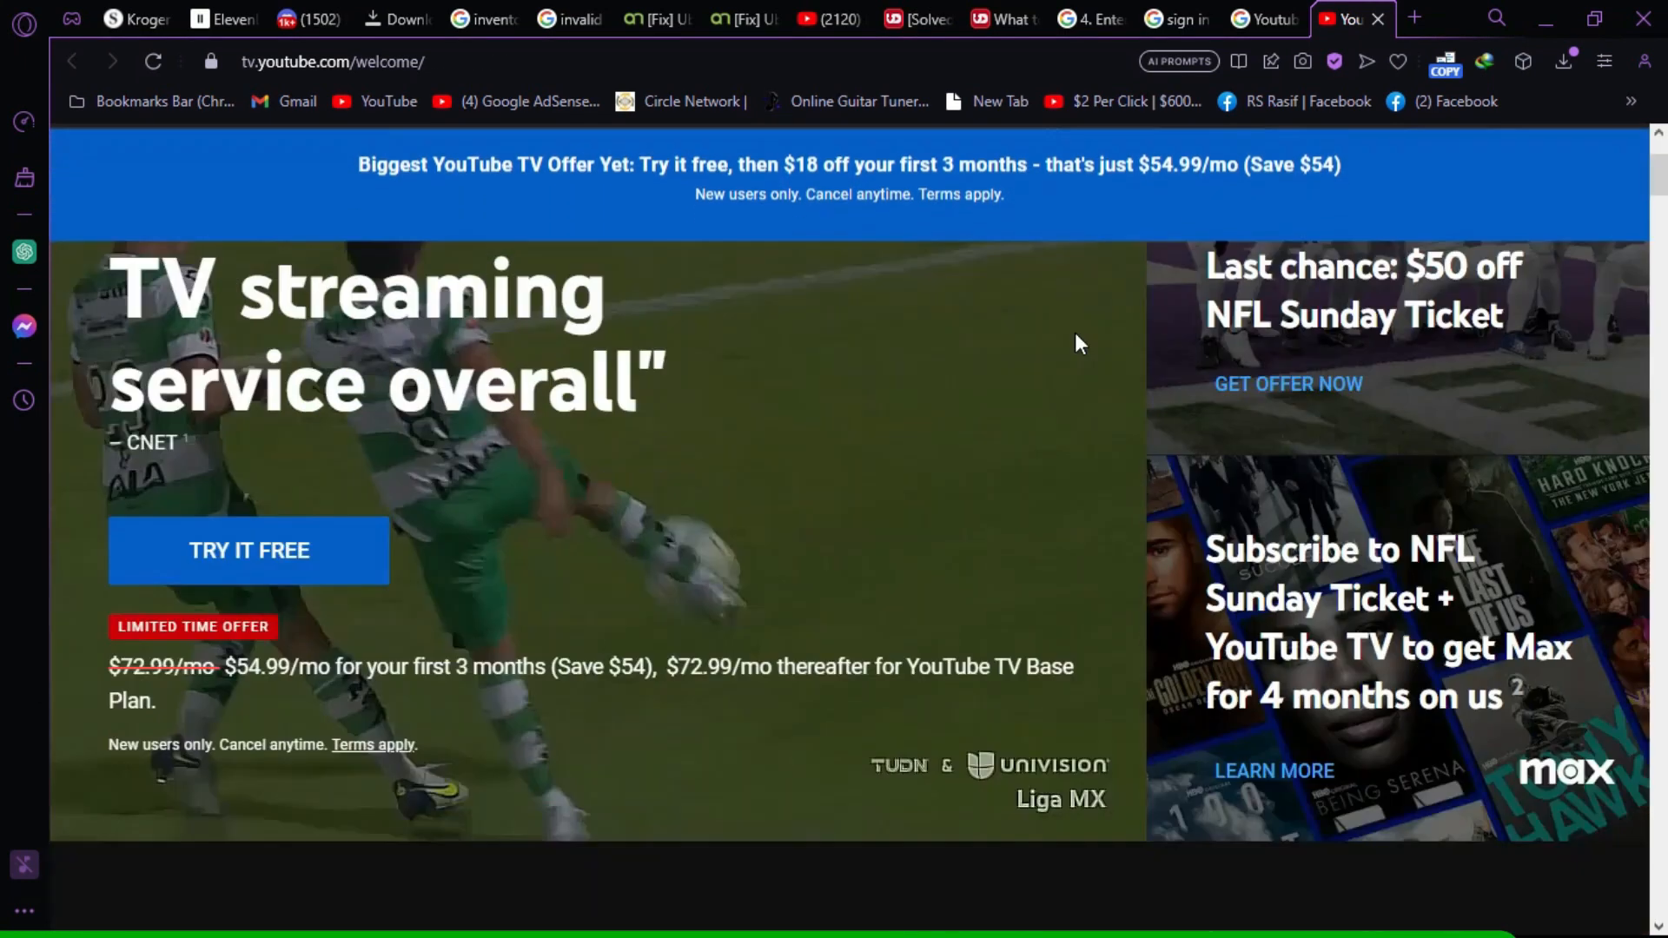
pyautogui.scroll(-3)
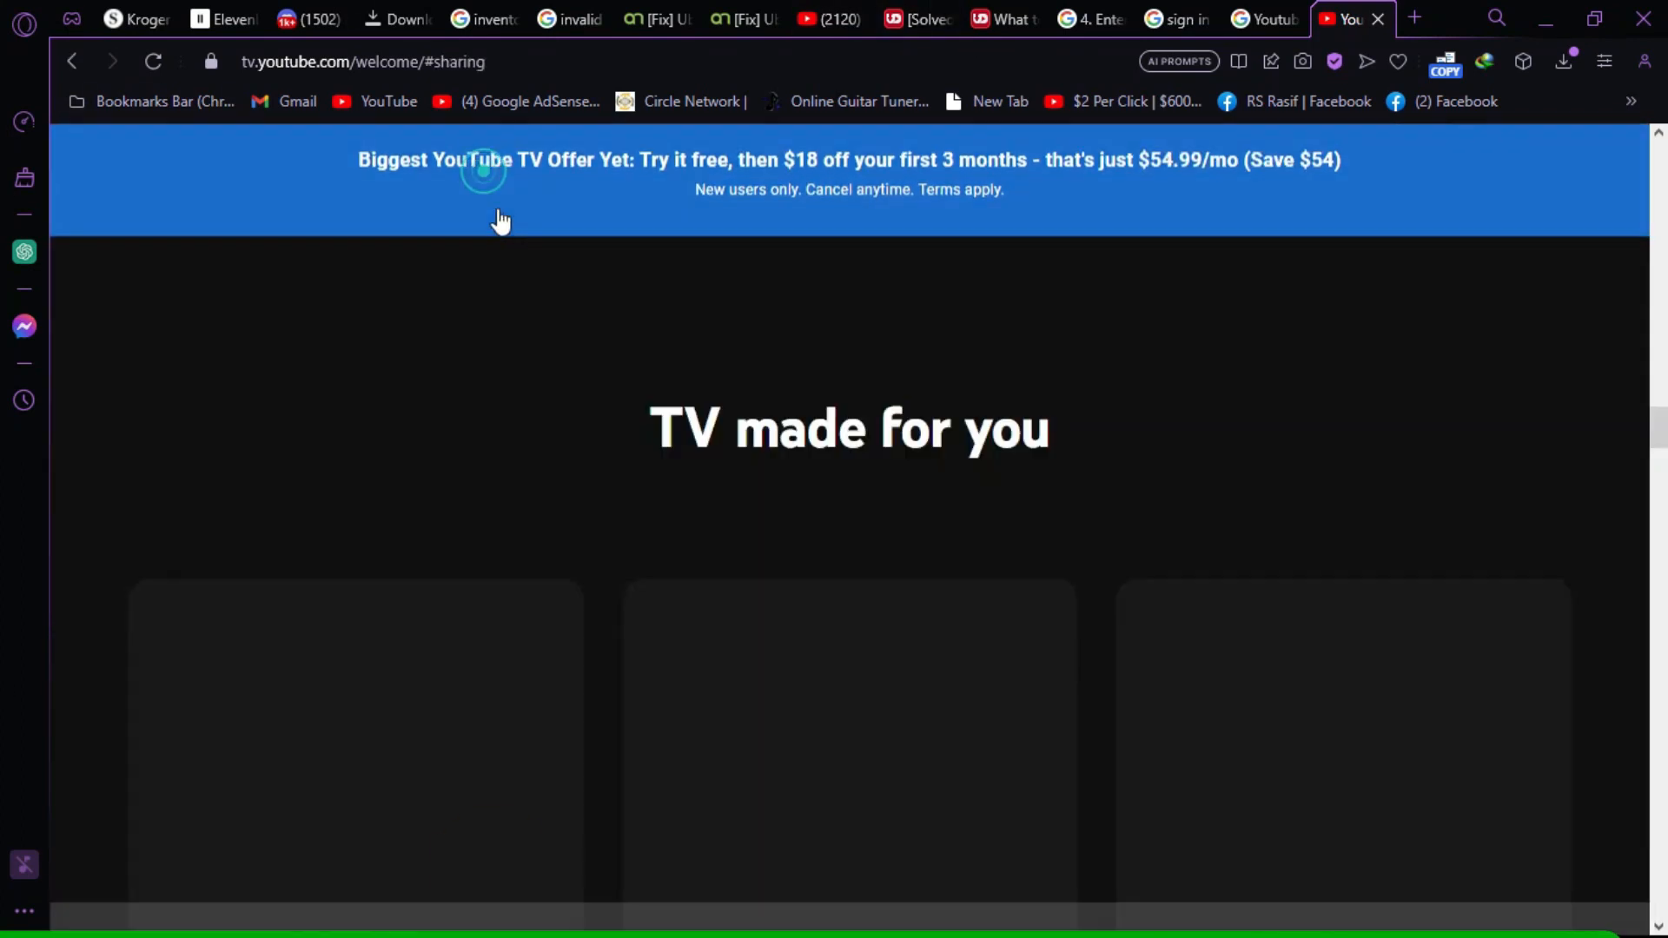
pyautogui.scroll(-3)
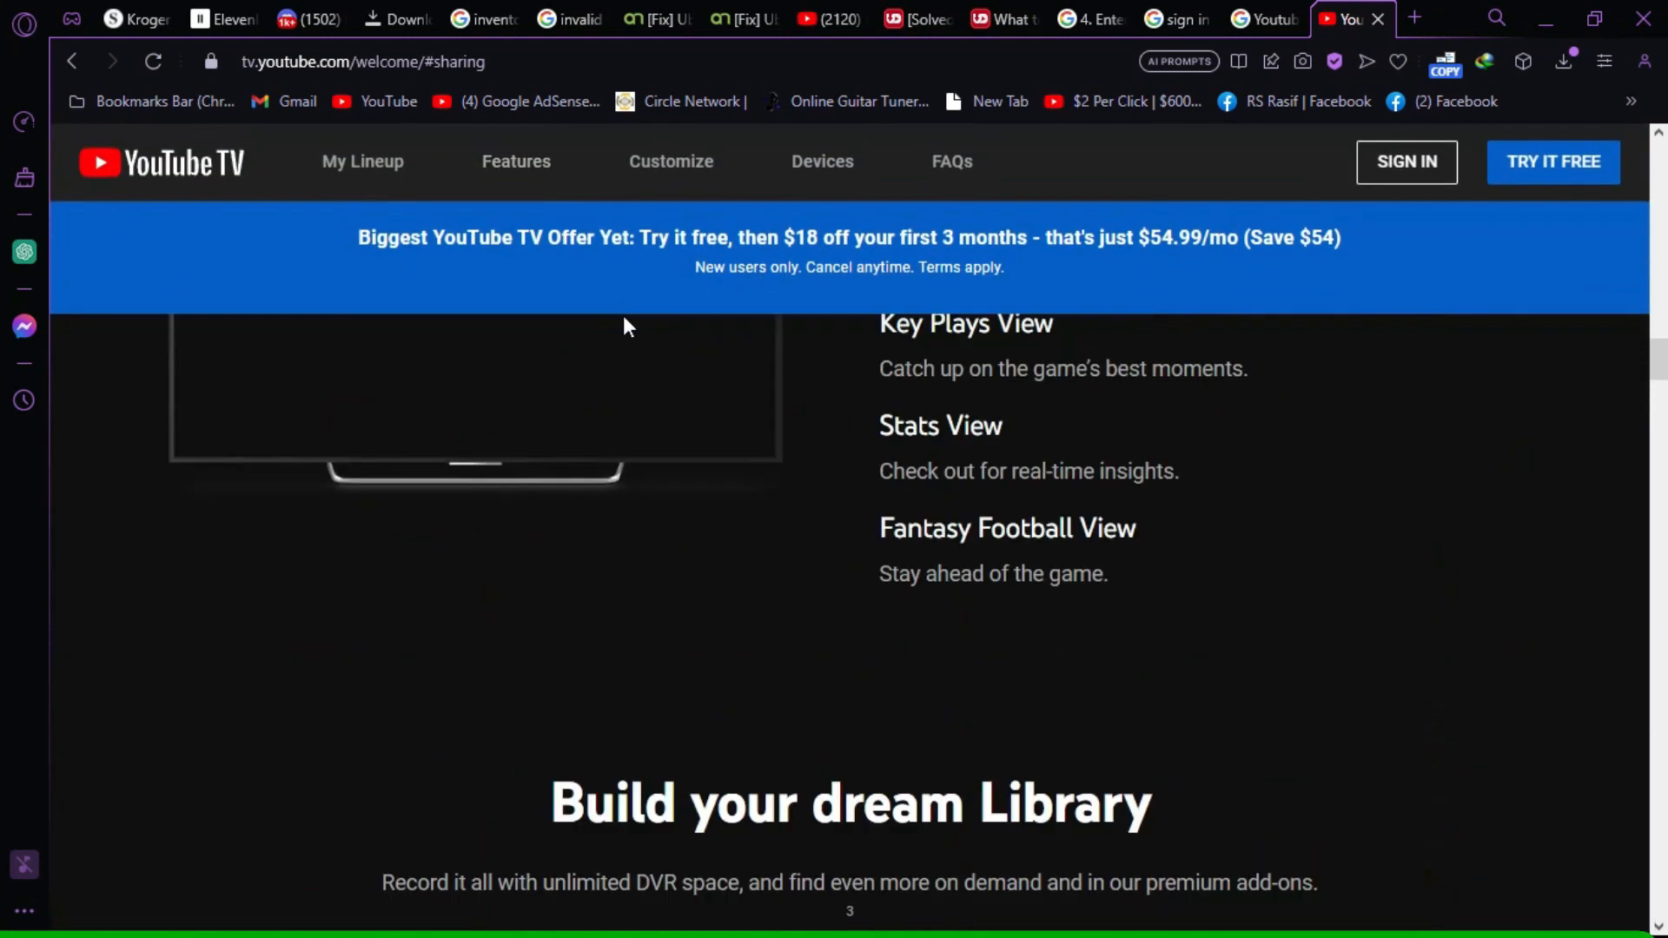
pyautogui.scroll(-3)
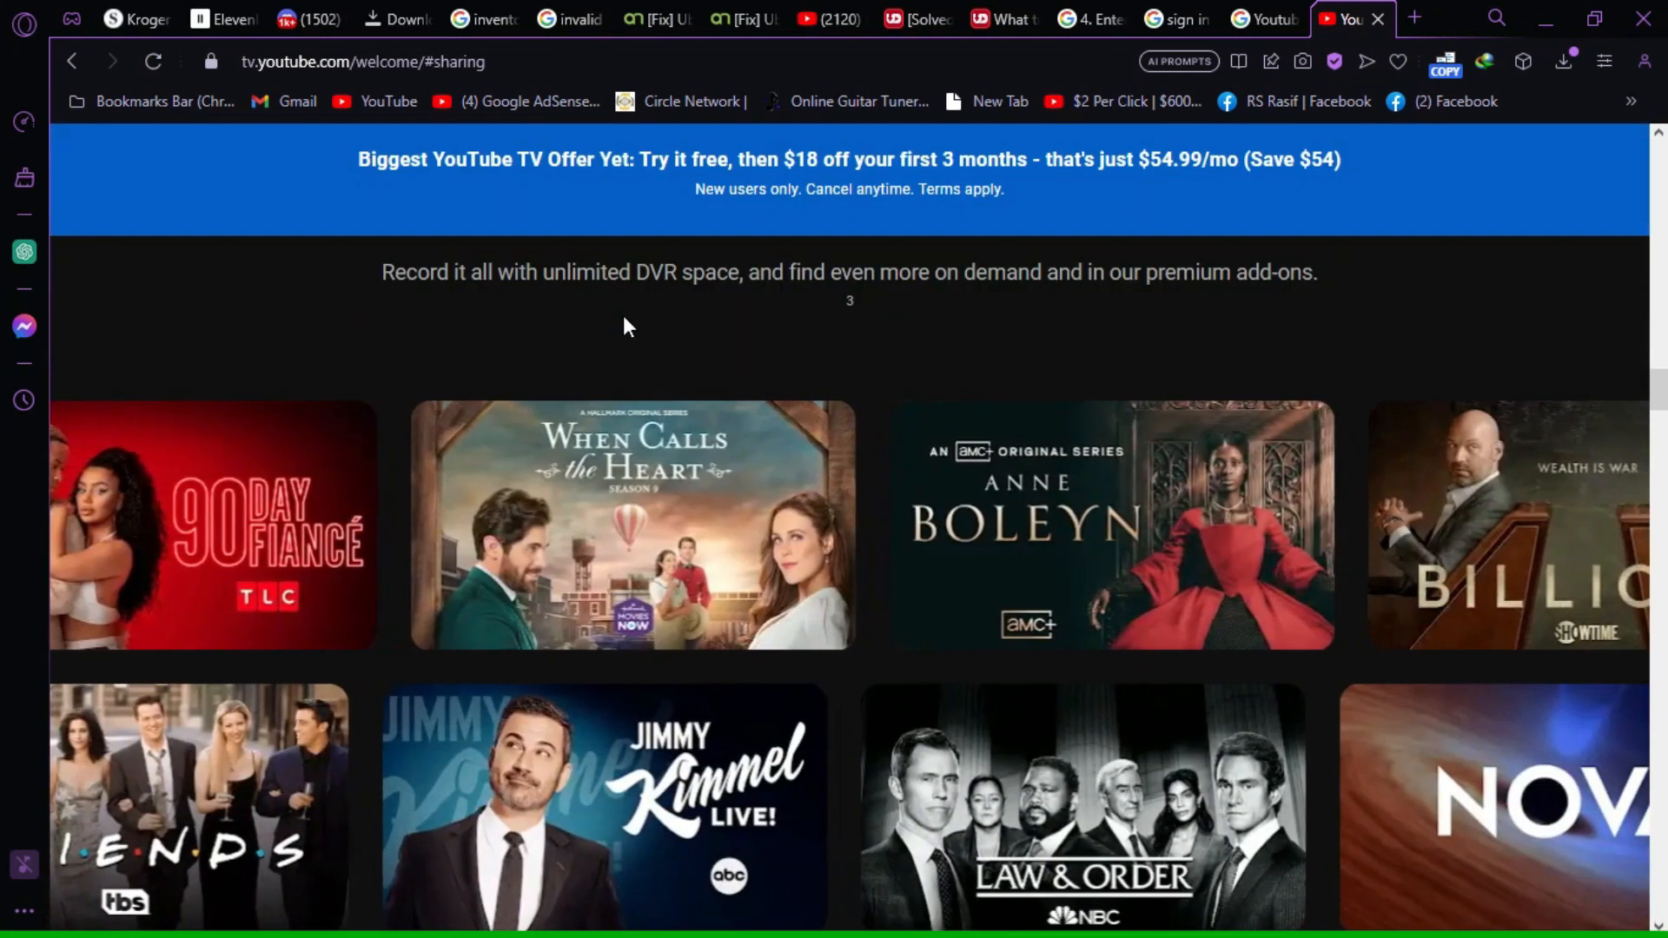